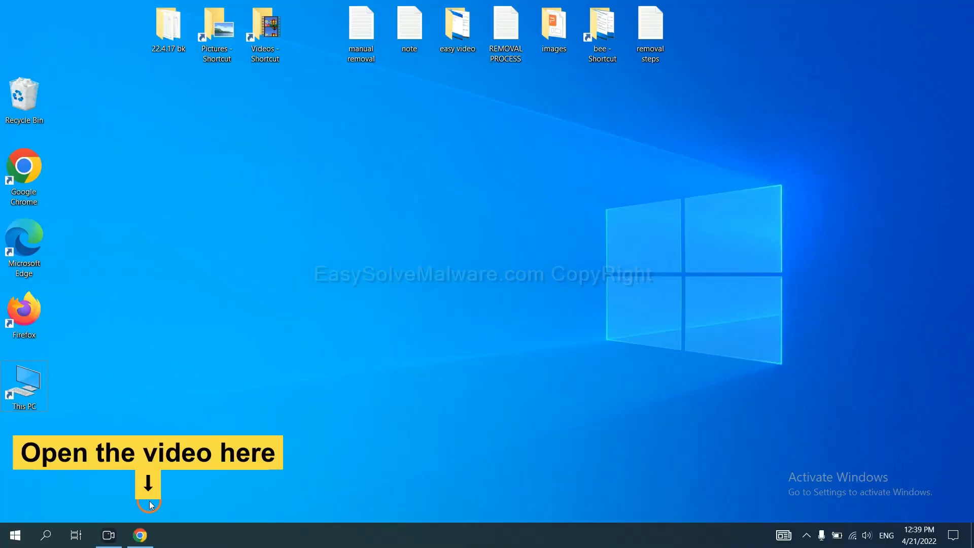
Bring the browser with the EasySolveMalware tutorial video to the front
{"action": "left_click", "coordinate": [140, 534]}
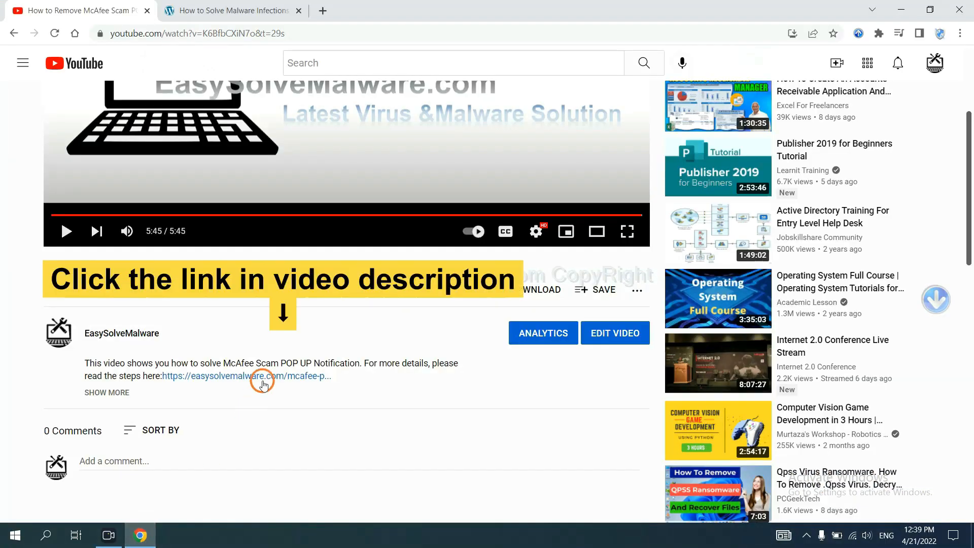
{"action": "mouse_move", "coordinate": [270, 375]}
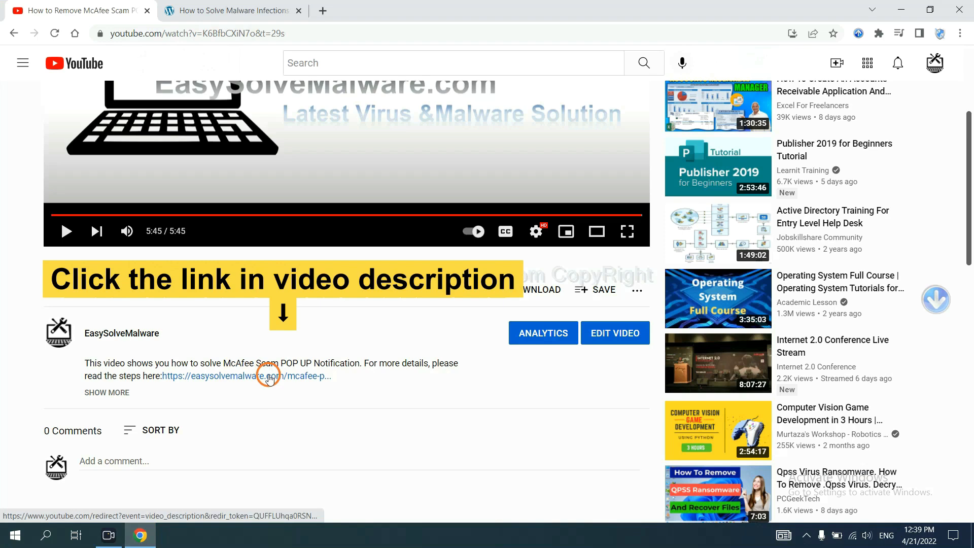
Follow the guide link, download SpyHunter for Windows and launch the downloaded installer
{"action": "left_click", "coordinate": [246, 376]}
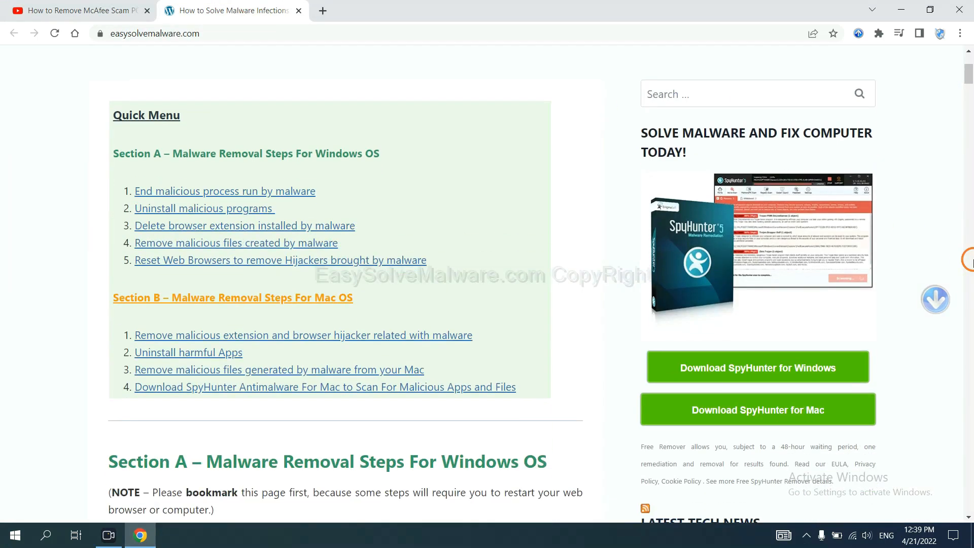
{"action": "scroll", "scroll_direction": "down", "scroll_amount": 3}
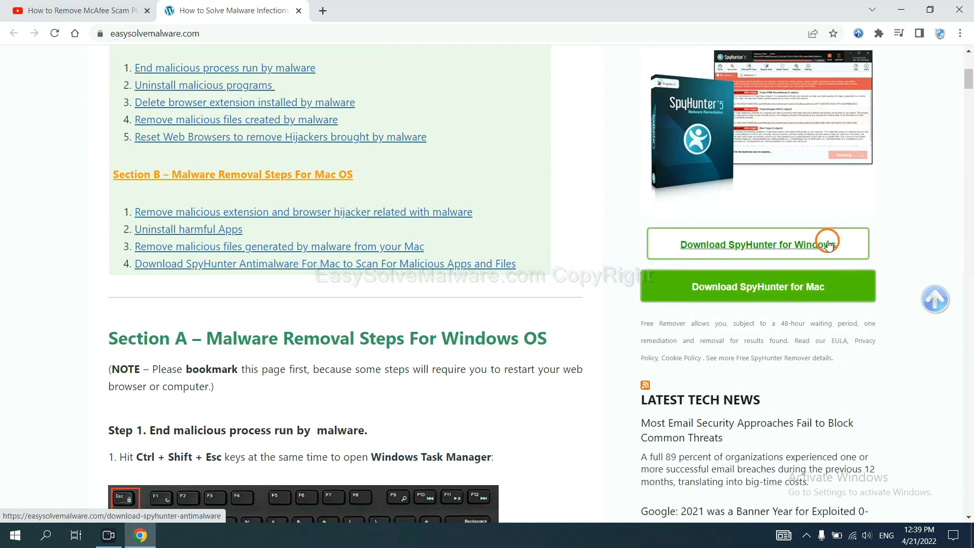
{"action": "left_click", "coordinate": [756, 244]}
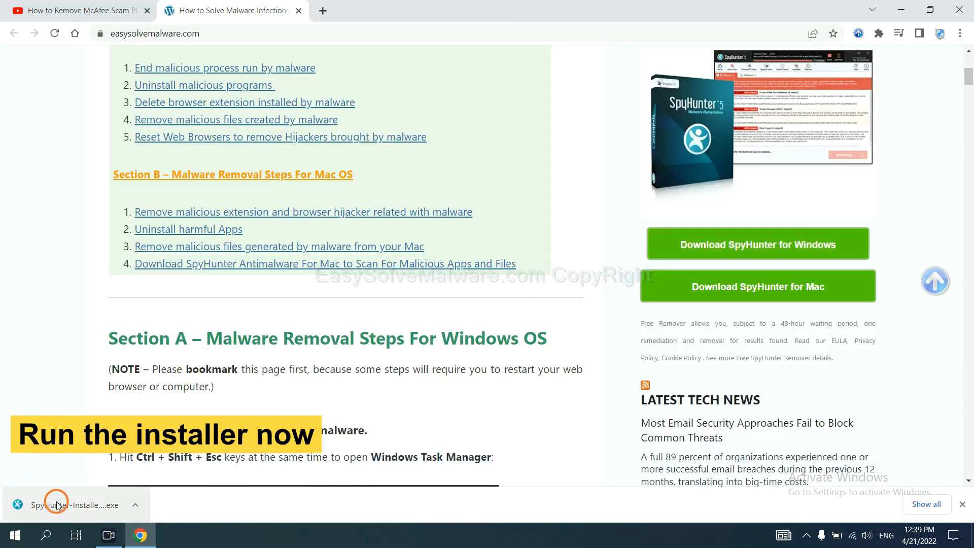
{"action": "left_click", "coordinate": [62, 504]}
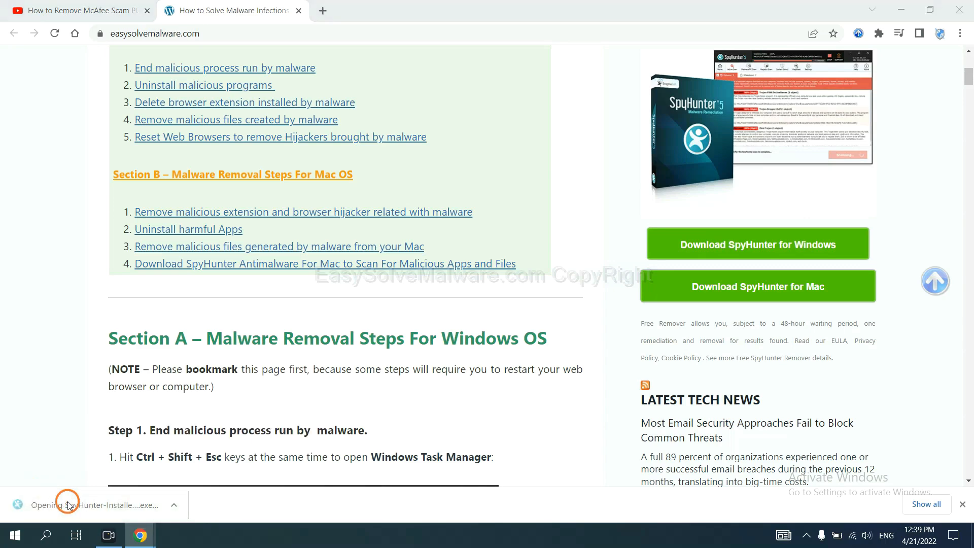
Approve the installer, keep English, continue and accept the license to install SpyHunter 5
{"action": "left_click", "coordinate": [68, 504]}
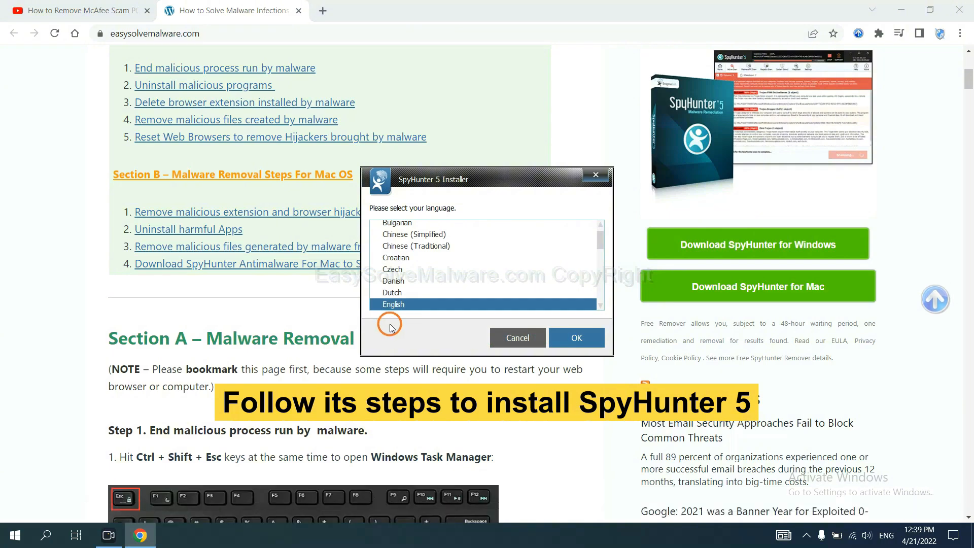
{"action": "left_click", "coordinate": [574, 337]}
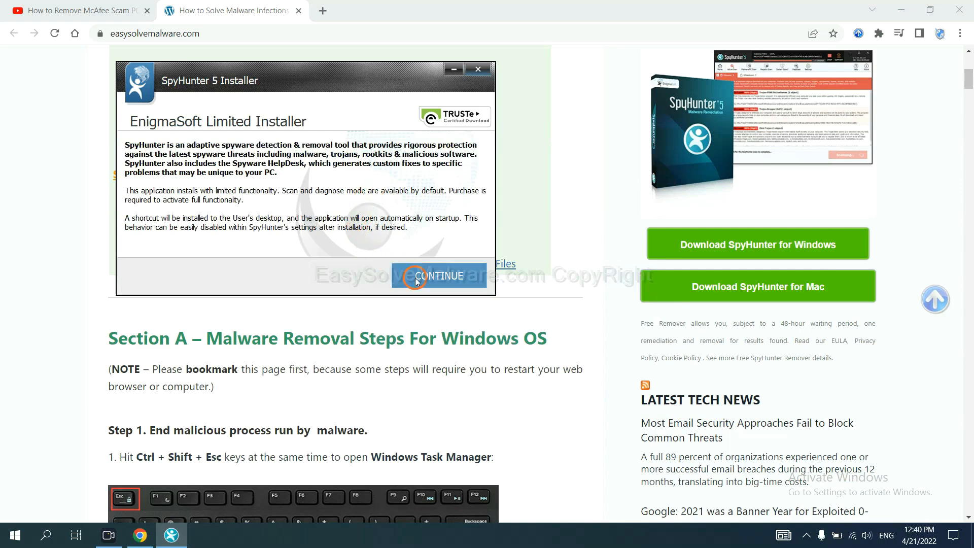
{"action": "left_click", "coordinate": [438, 276]}
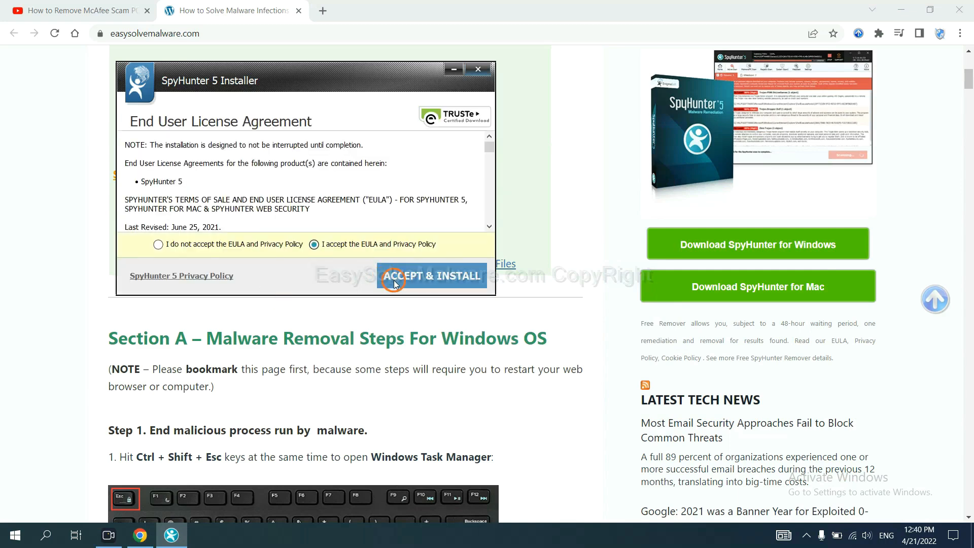
{"action": "left_click", "coordinate": [431, 276]}
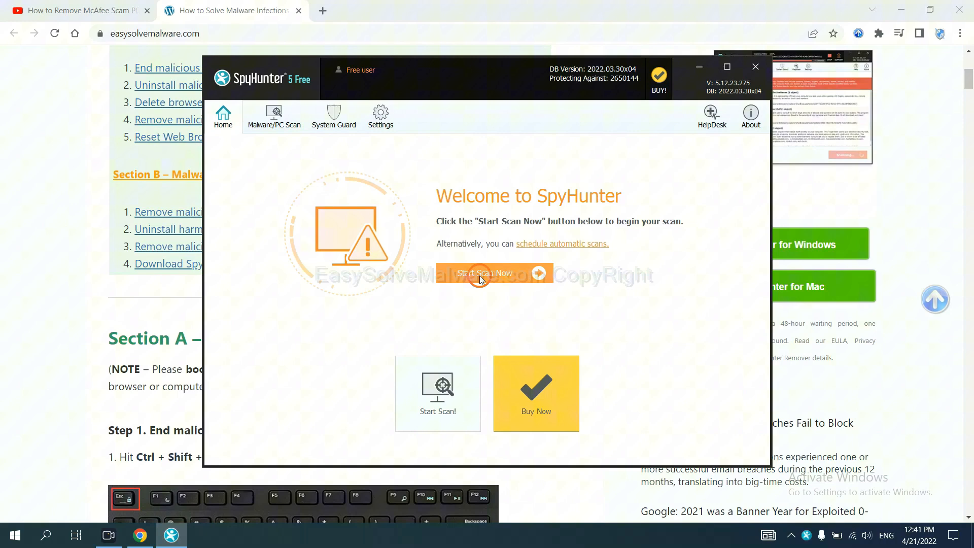
Run a SpyHunter scan and continue past the detected unknown startup object
{"action": "left_click", "coordinate": [494, 273]}
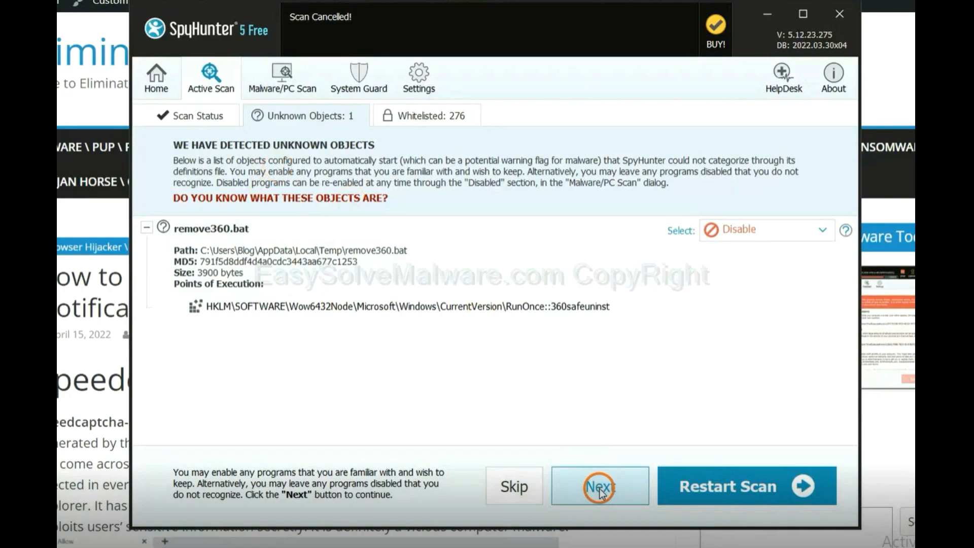
{"action": "left_click", "coordinate": [599, 486]}
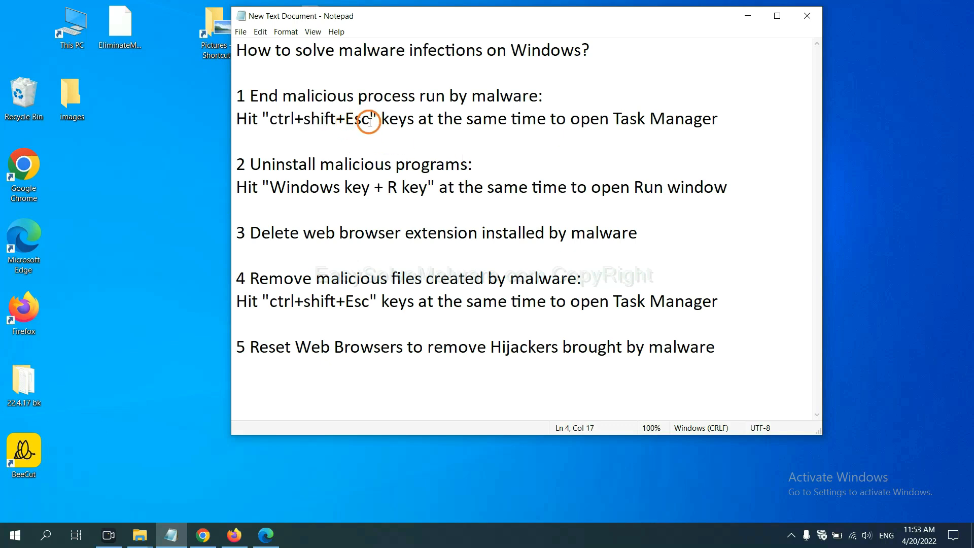
Launch Task Manager with Ctrl+Shift+Esc and end a suspicious running process
{"action": "left_click_drag", "start_coordinate": [367, 119], "coordinate": [267, 119]}
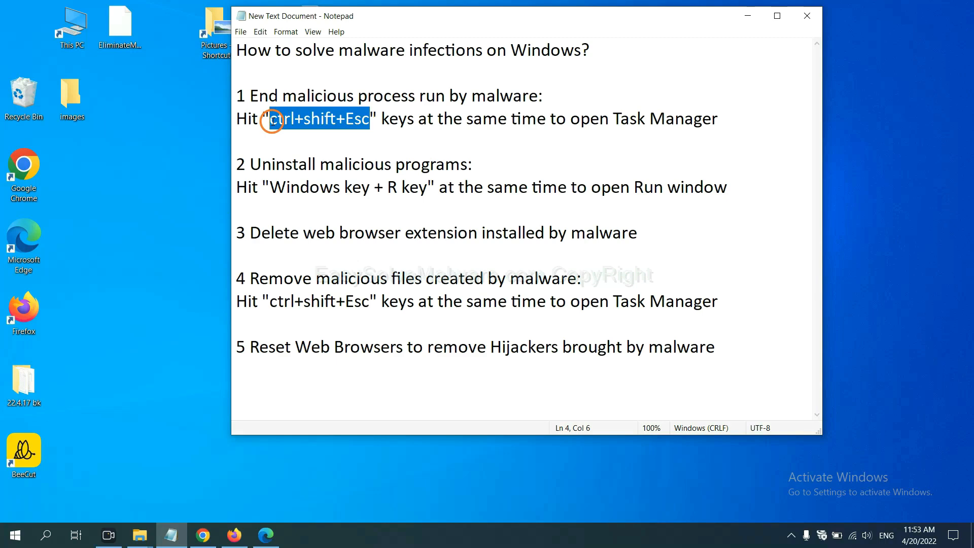
{"action": "key", "text": "ctrl+shift+esc"}
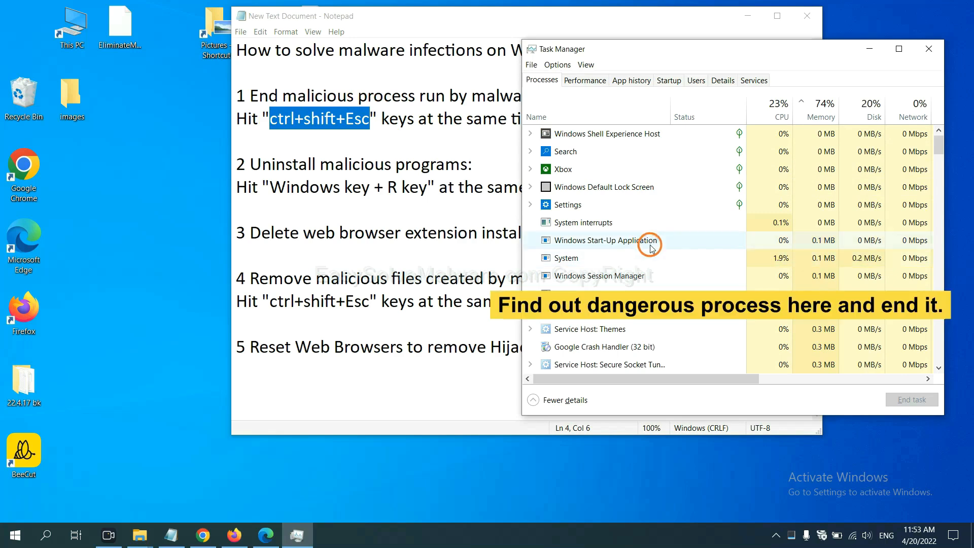
{"action": "left_click", "coordinate": [590, 258]}
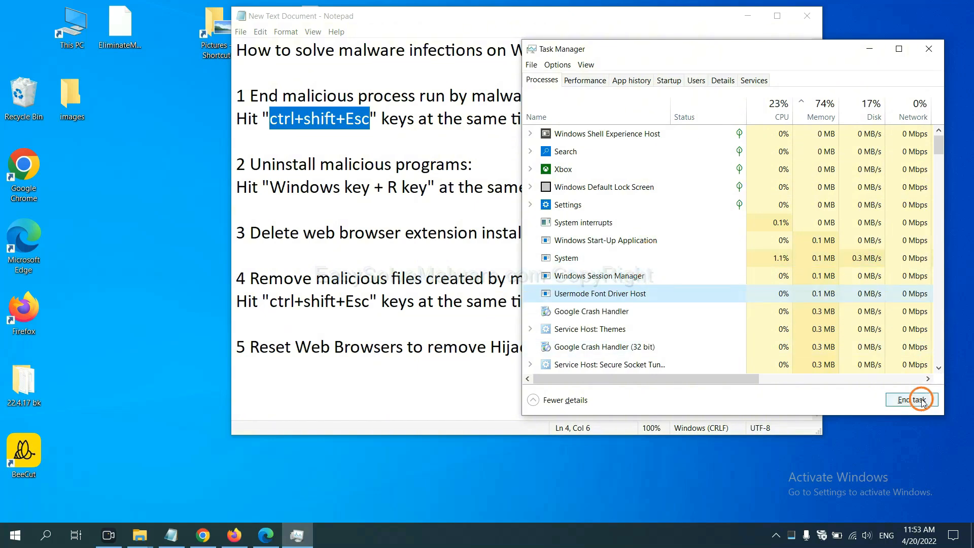
{"action": "left_click", "coordinate": [928, 49]}
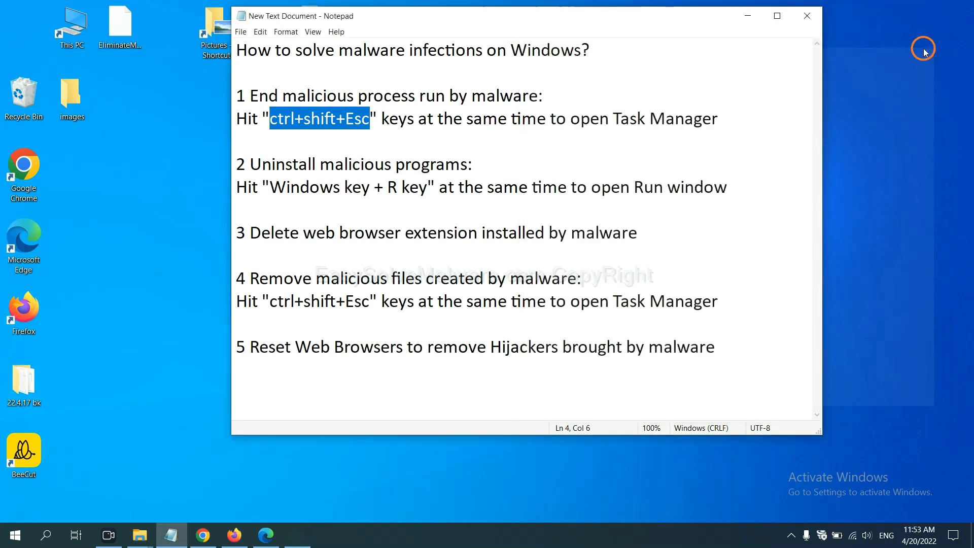
Launch the Run box with Win+R holding 'control panel' and move it beside the notes
{"action": "left_click", "coordinate": [444, 187]}
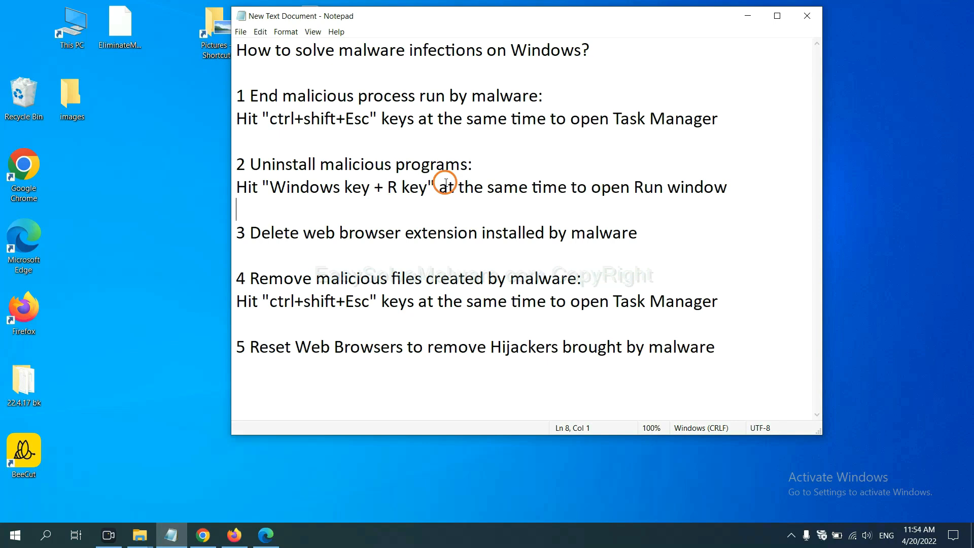
{"action": "mouse_move", "coordinate": [260, 200]}
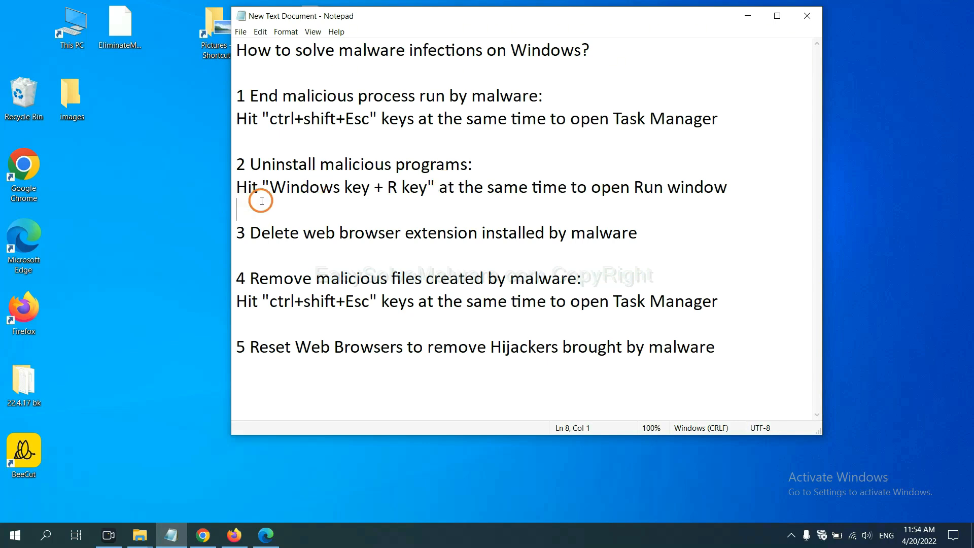
{"action": "left_click_drag", "start_coordinate": [269, 187], "coordinate": [425, 186]}
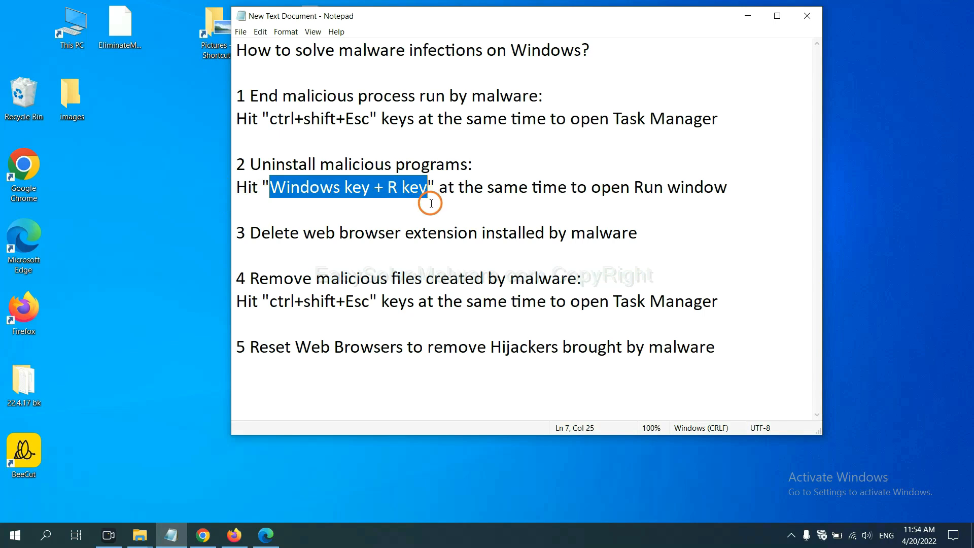
{"action": "key", "text": "Win+r"}
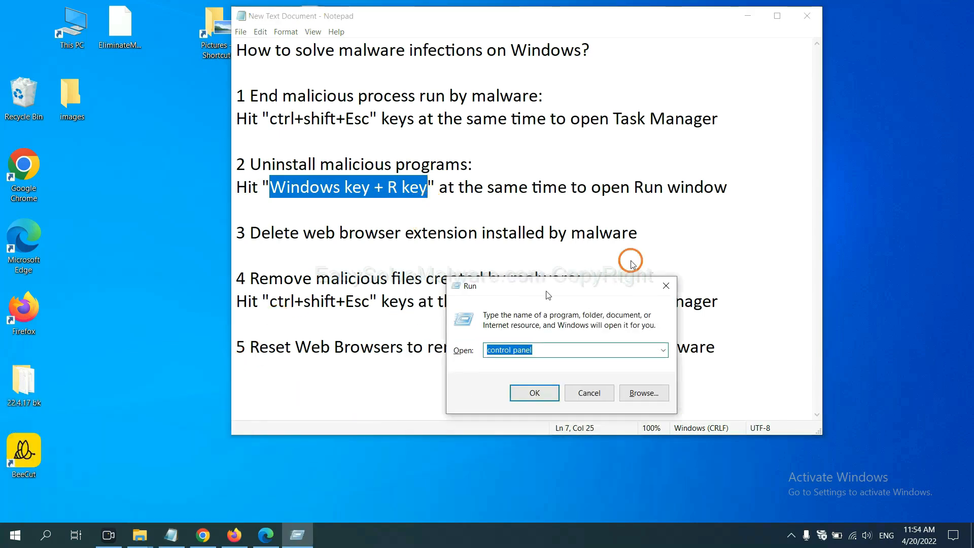
{"action": "left_click_drag", "start_coordinate": [548, 286], "coordinate": [664, 161]}
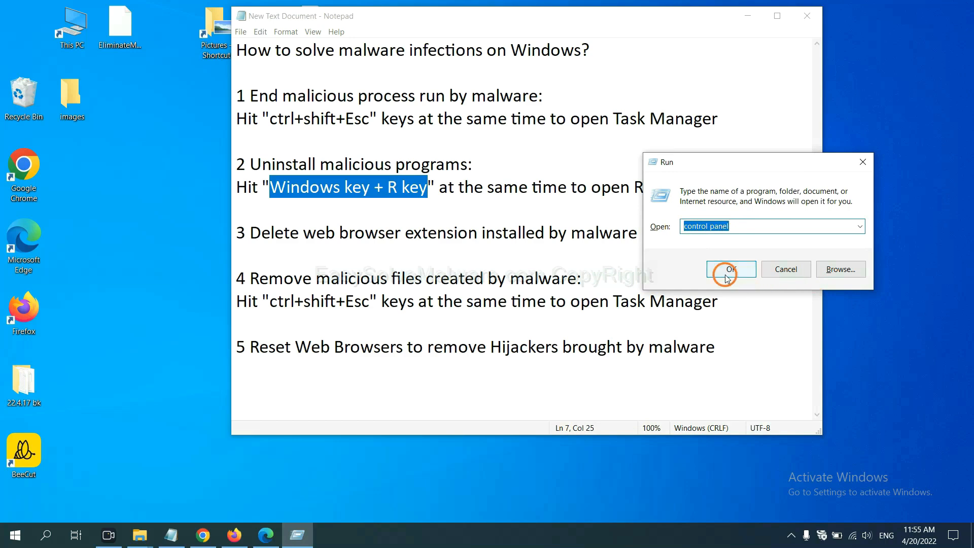
Select Xiph.Org Open Codecs in Programs and Features, then close the list
{"action": "left_click", "coordinate": [729, 268]}
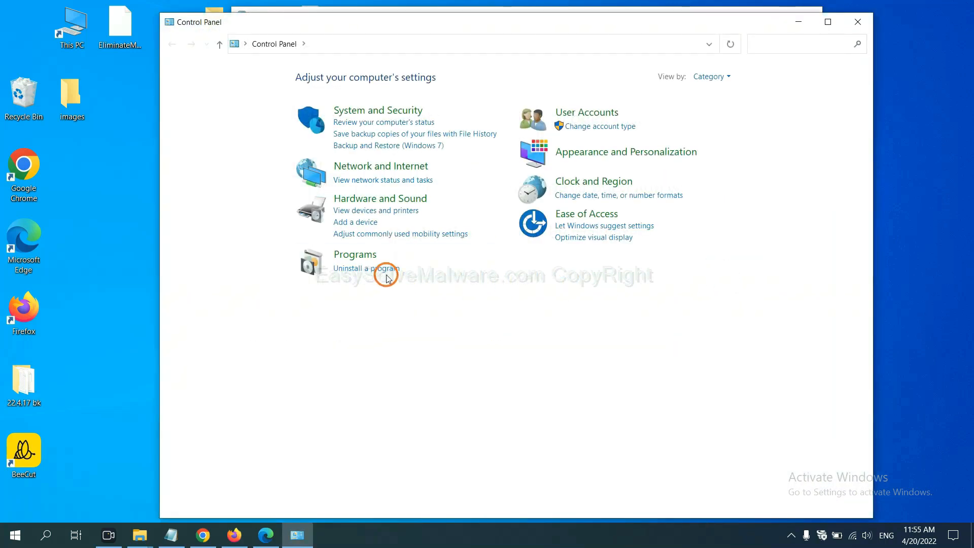
{"action": "mouse_move", "coordinate": [366, 268]}
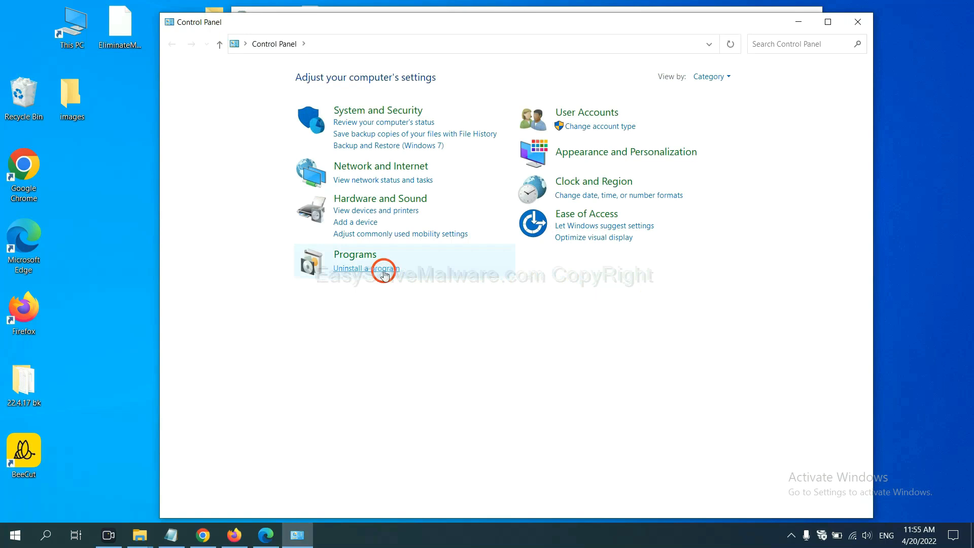
{"action": "left_click", "coordinate": [365, 268]}
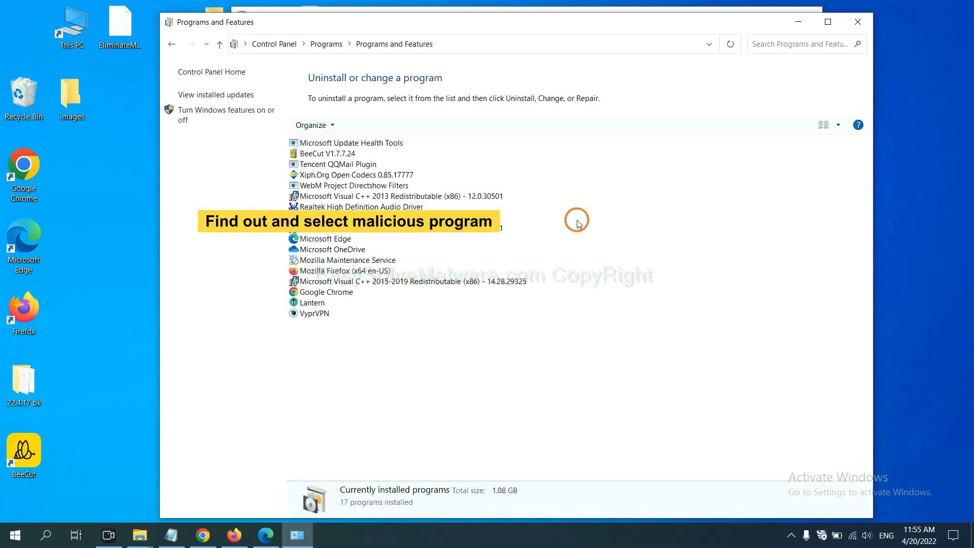
{"action": "mouse_move", "coordinate": [582, 214]}
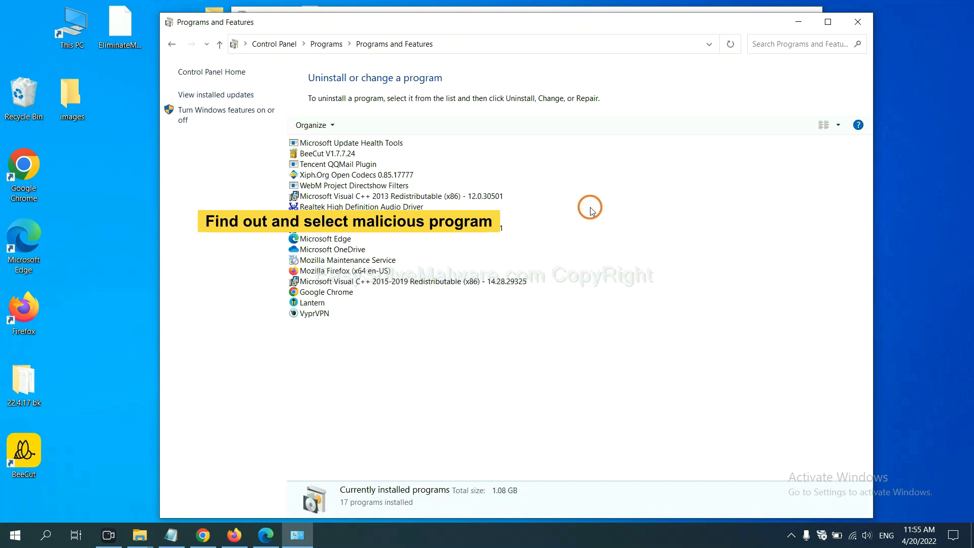
{"action": "left_click", "coordinate": [348, 174]}
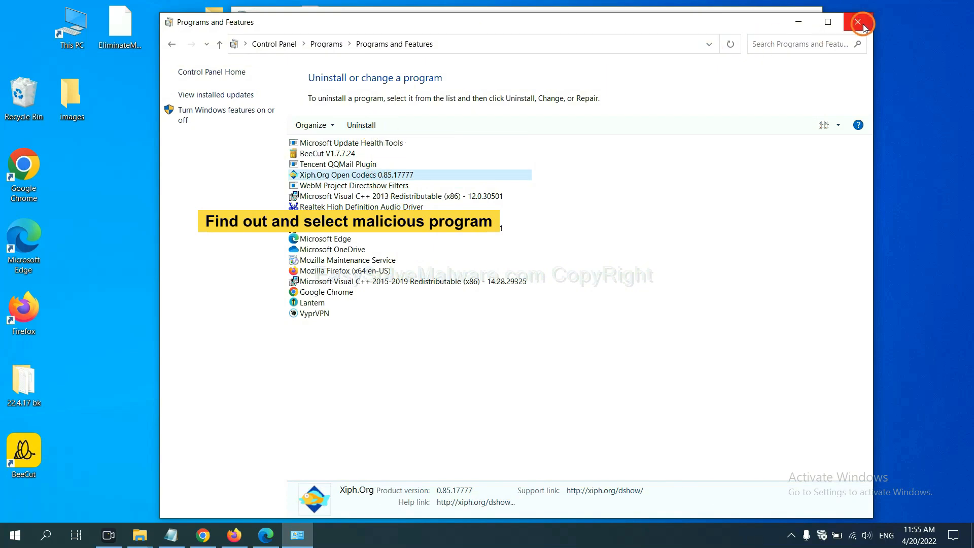
{"action": "left_click", "coordinate": [861, 23]}
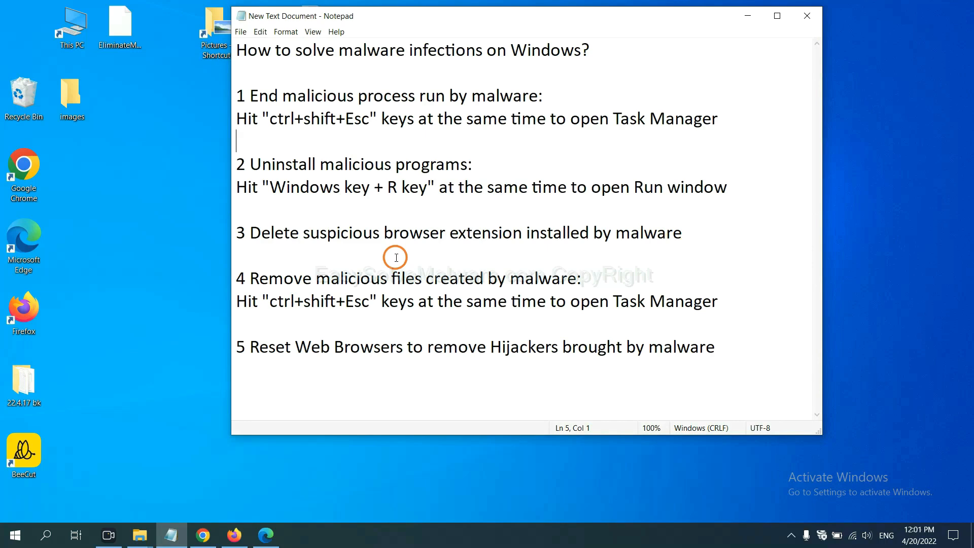
Reach Chrome's Extensions page through the menu's More tools
{"action": "left_click", "coordinate": [203, 535]}
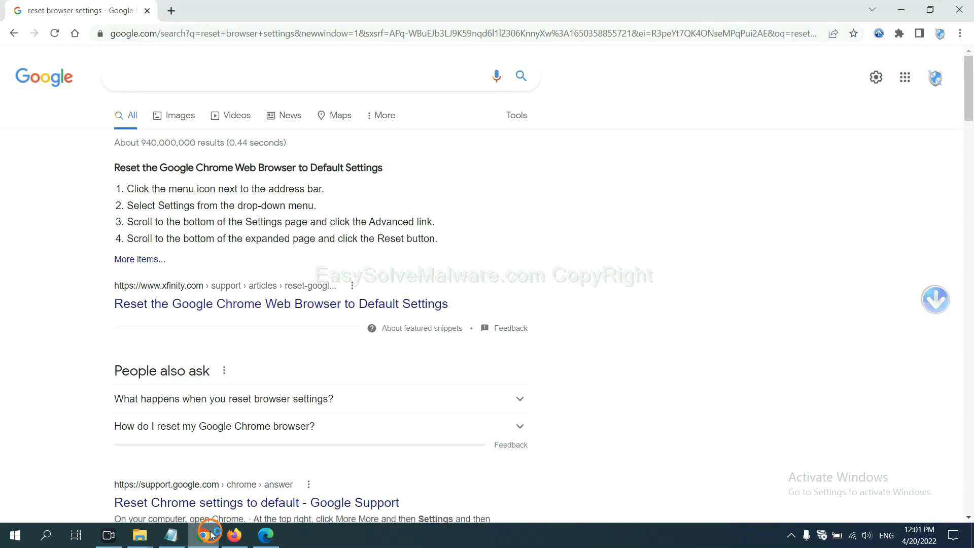
{"action": "left_click", "coordinate": [959, 33]}
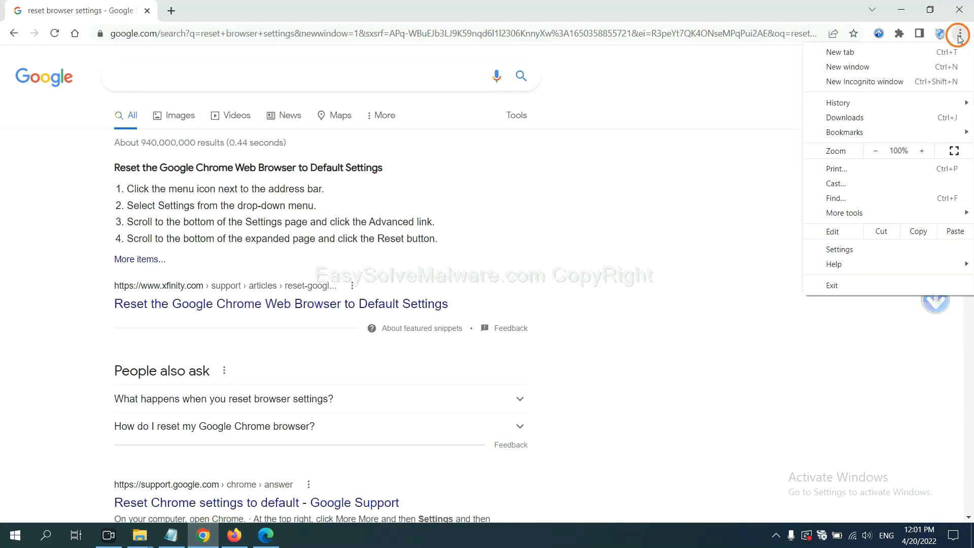
{"action": "mouse_move", "coordinate": [843, 211]}
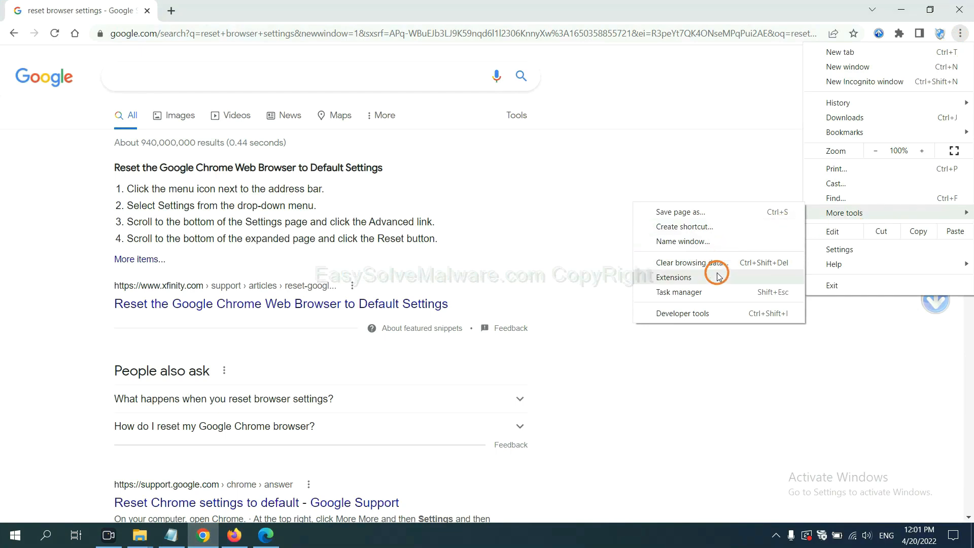
{"action": "left_click", "coordinate": [673, 277]}
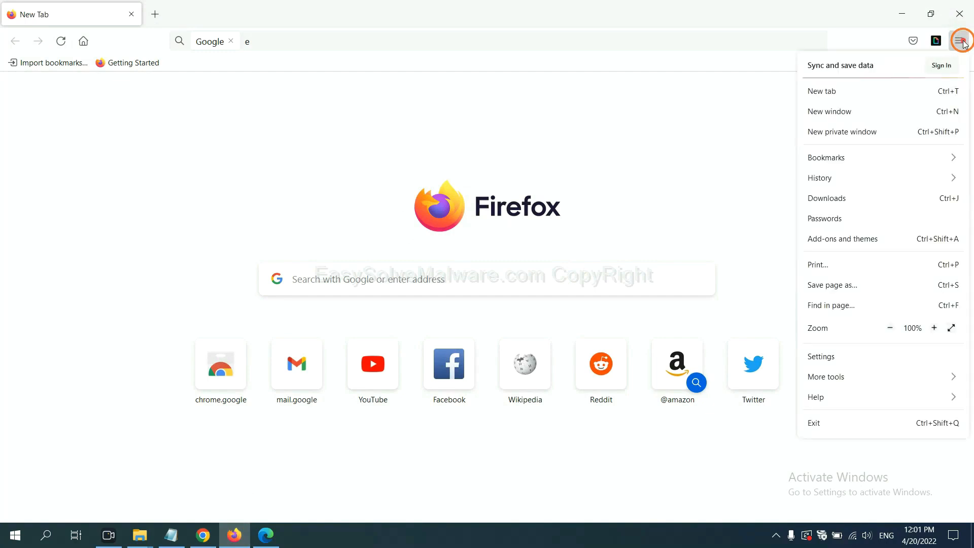
{"action": "mouse_move", "coordinate": [870, 177]}
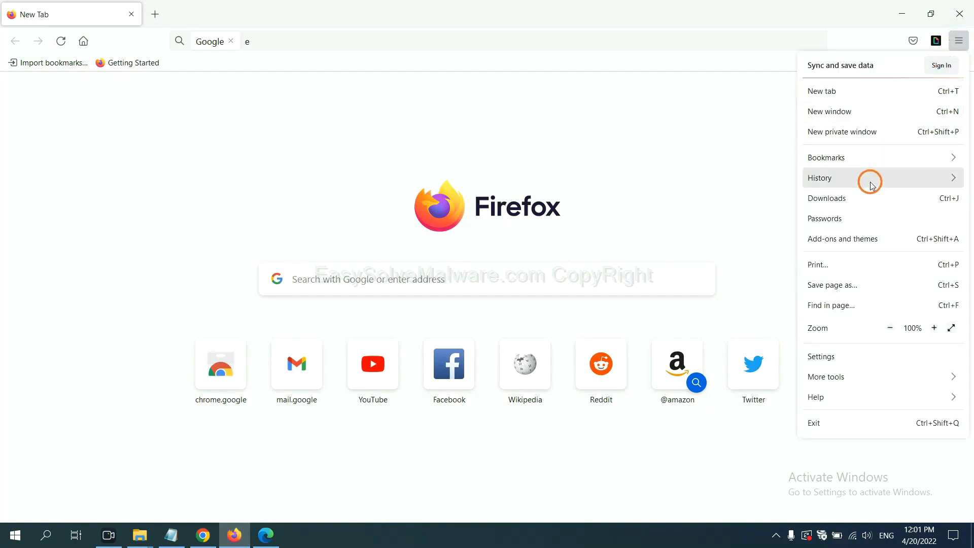
{"action": "mouse_move", "coordinate": [852, 243]}
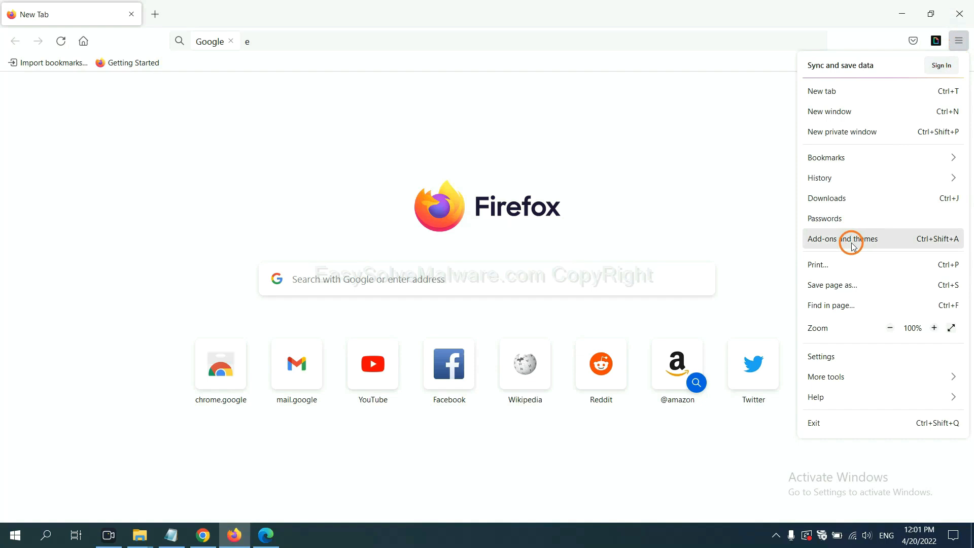
Remove the GIPHY for Firefox add-on from the Firefox add-ons manager
{"action": "left_click", "coordinate": [842, 239]}
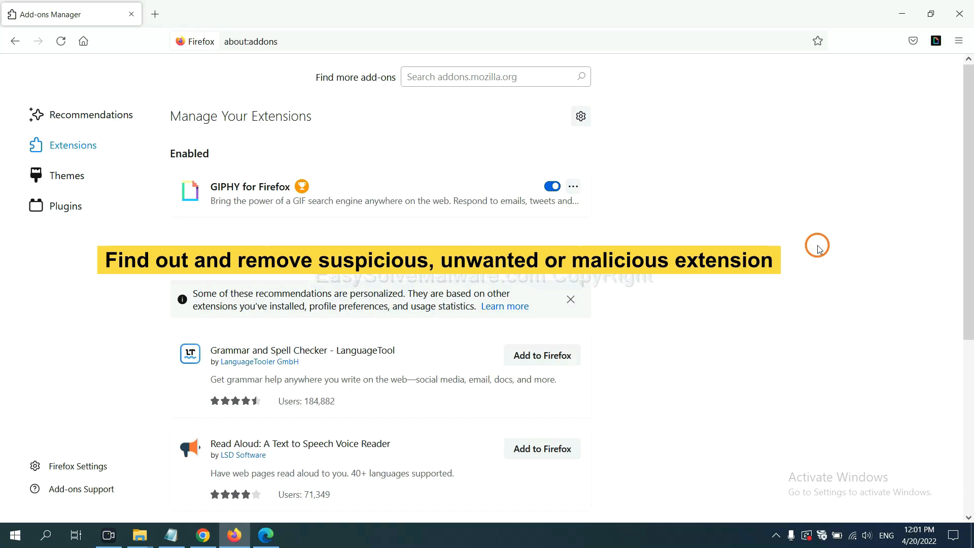
{"action": "left_click", "coordinate": [571, 186]}
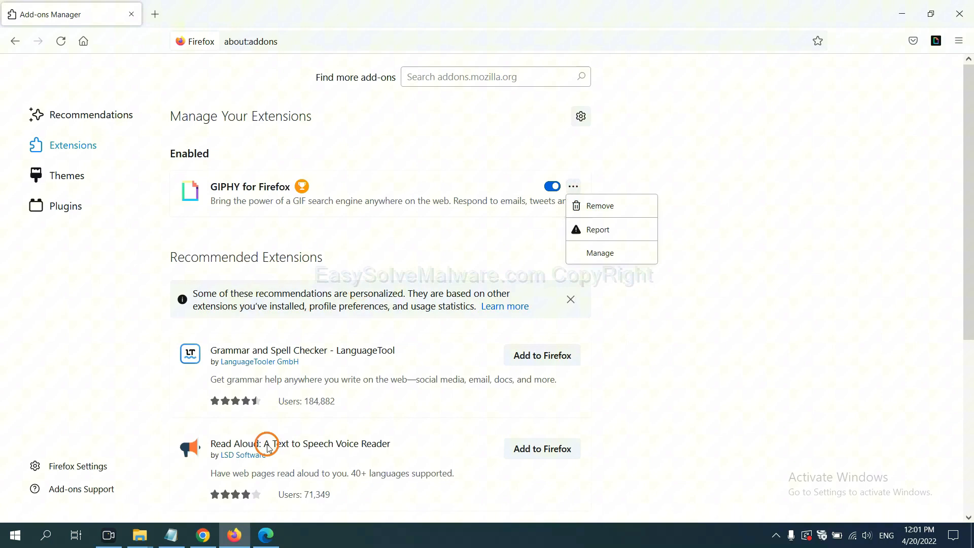
{"action": "left_click", "coordinate": [265, 534]}
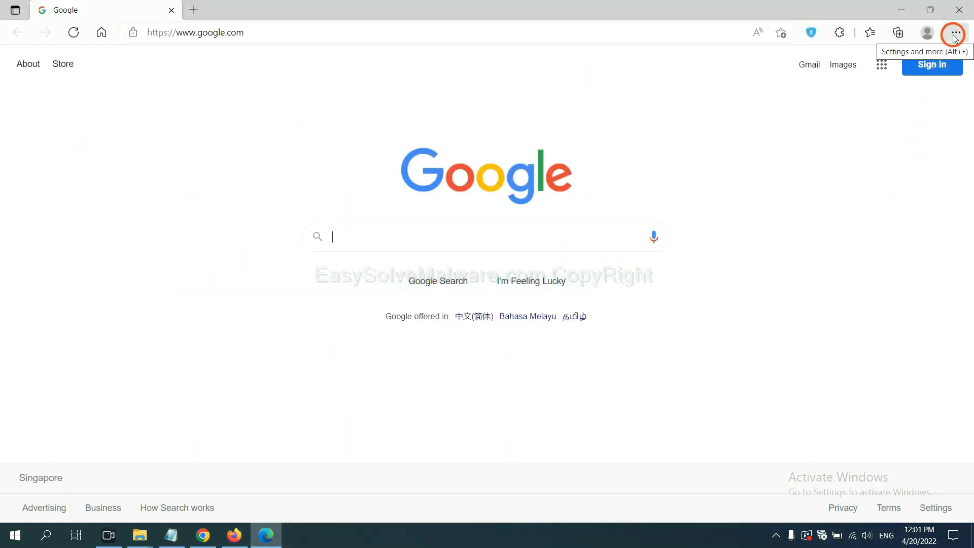
Remove the ArcVpn Free Fast VPN Proxy extension in Edge and confirm
{"action": "left_click", "coordinate": [956, 33]}
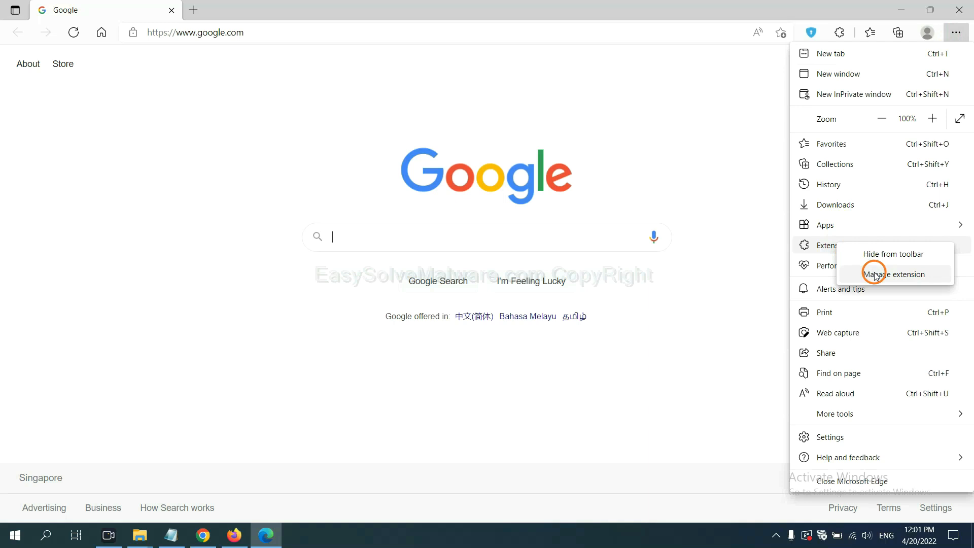
{"action": "left_click", "coordinate": [893, 274]}
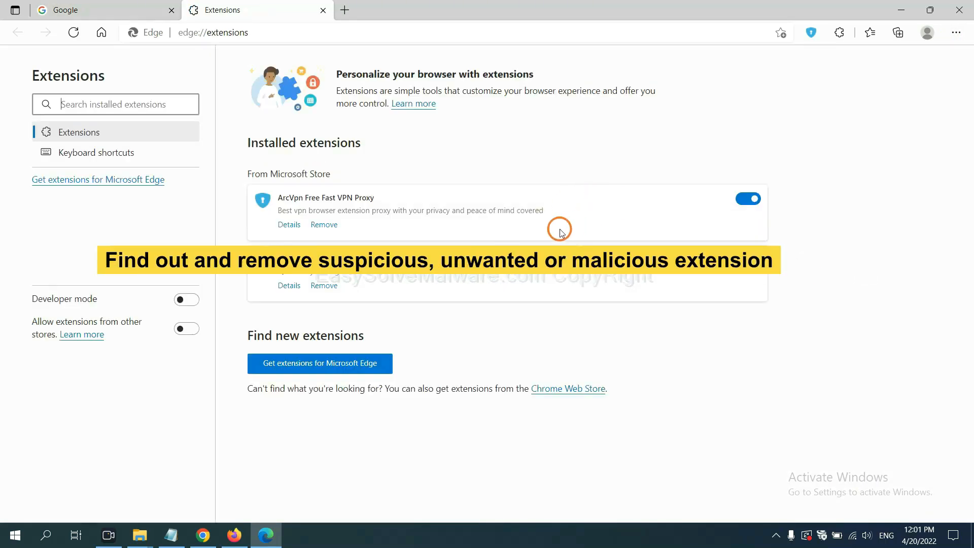
{"action": "mouse_move", "coordinate": [402, 241]}
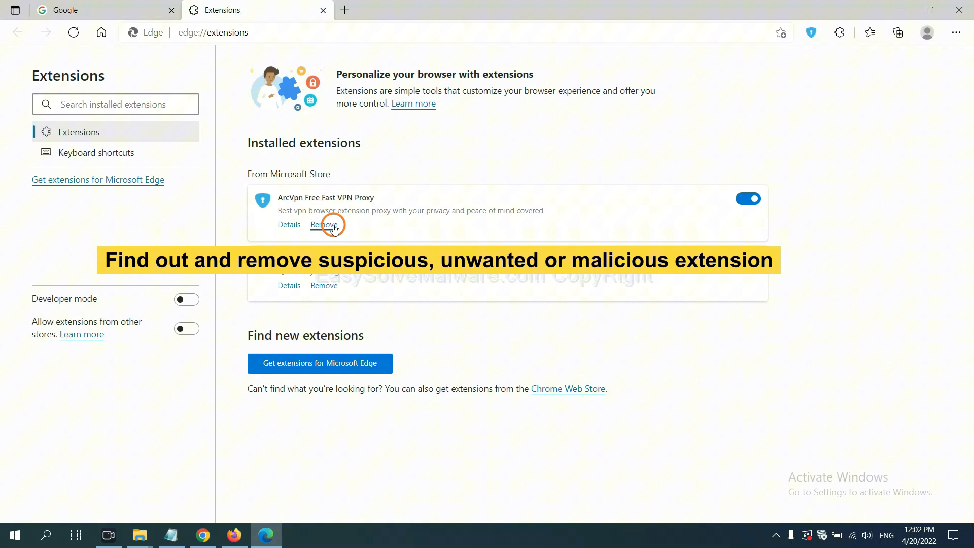
{"action": "left_click", "coordinate": [324, 224]}
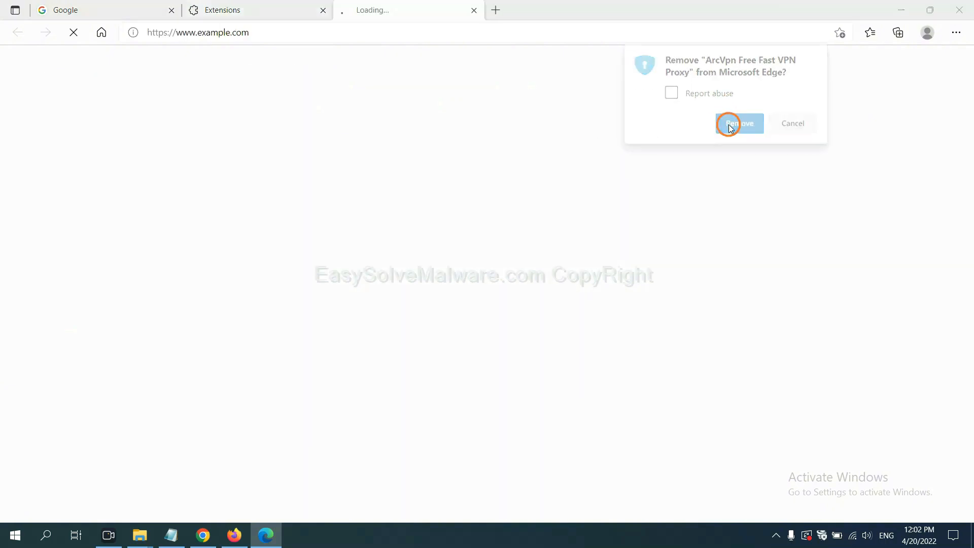
{"action": "left_click", "coordinate": [738, 123]}
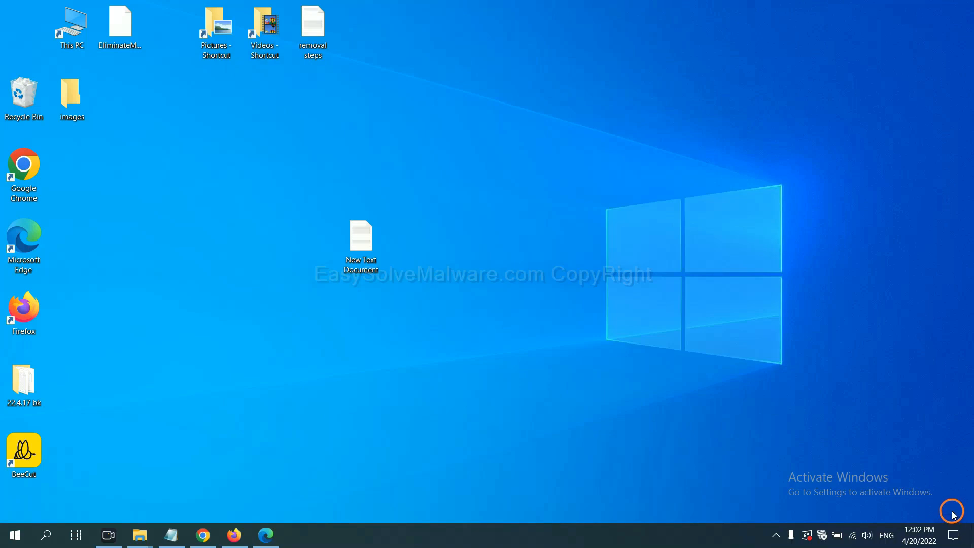
Finish the step 4 note, then launch Registry Editor via Run with 'regedit'
{"action": "double_click", "coordinate": [360, 239]}
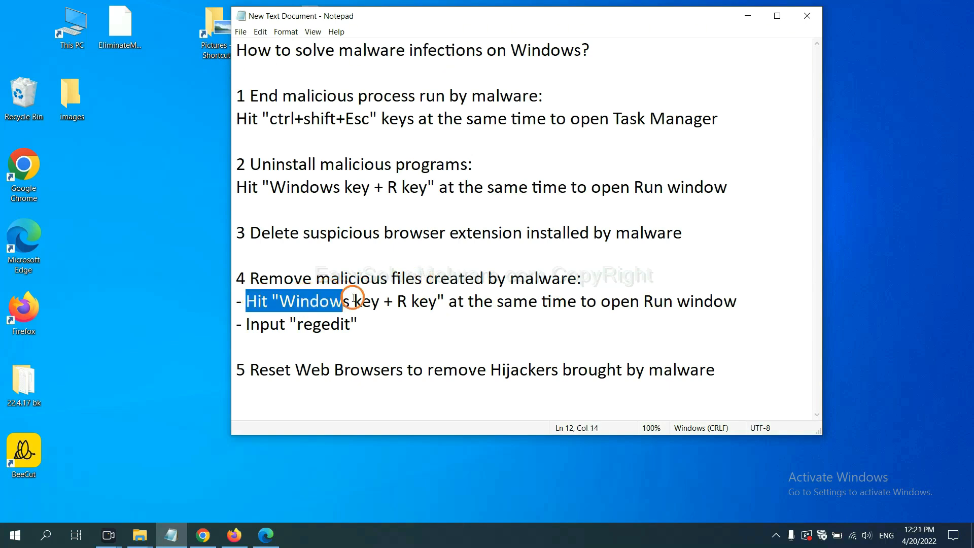
{"action": "left_click", "coordinate": [565, 301]}
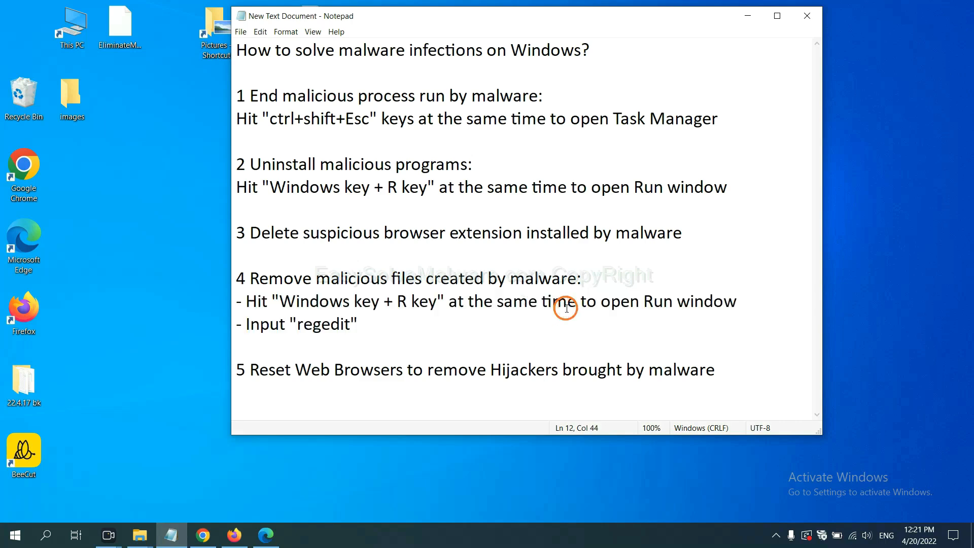
{"action": "key", "text": "Win+r"}
{"action": "type", "text": "regedit"}
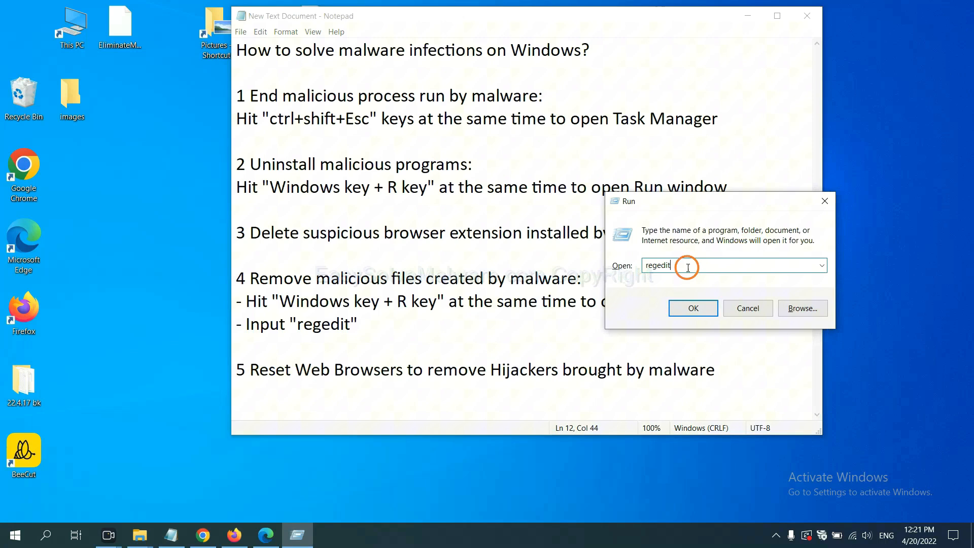
{"action": "left_click", "coordinate": [692, 307]}
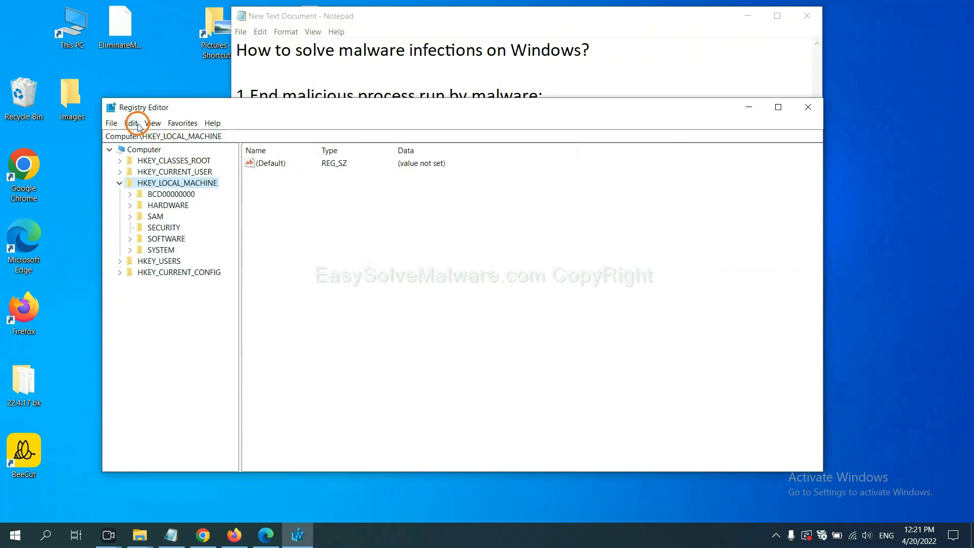
Find the malware name 'be' in the registry and bring up actions for the BeeCut.exe entry
{"action": "left_click", "coordinate": [131, 122]}
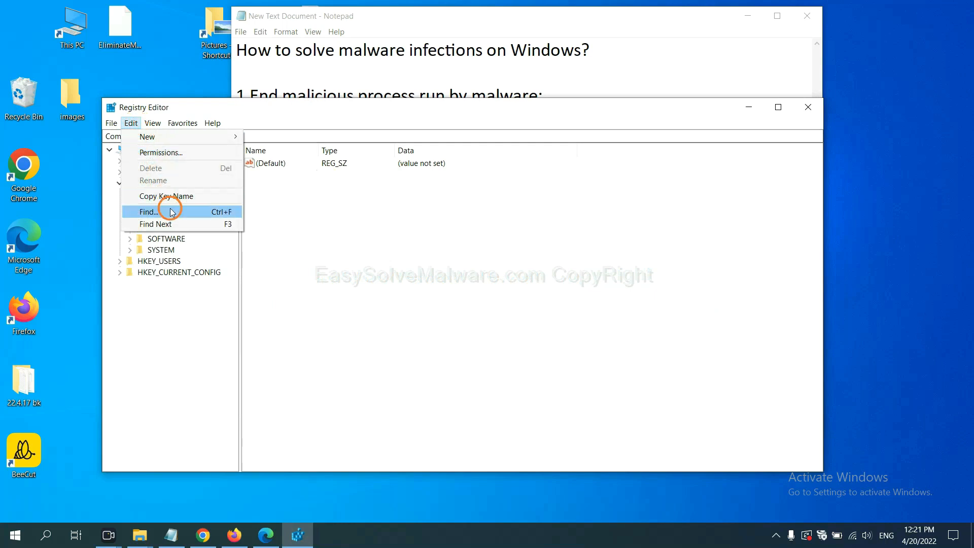
{"action": "left_click", "coordinate": [148, 210]}
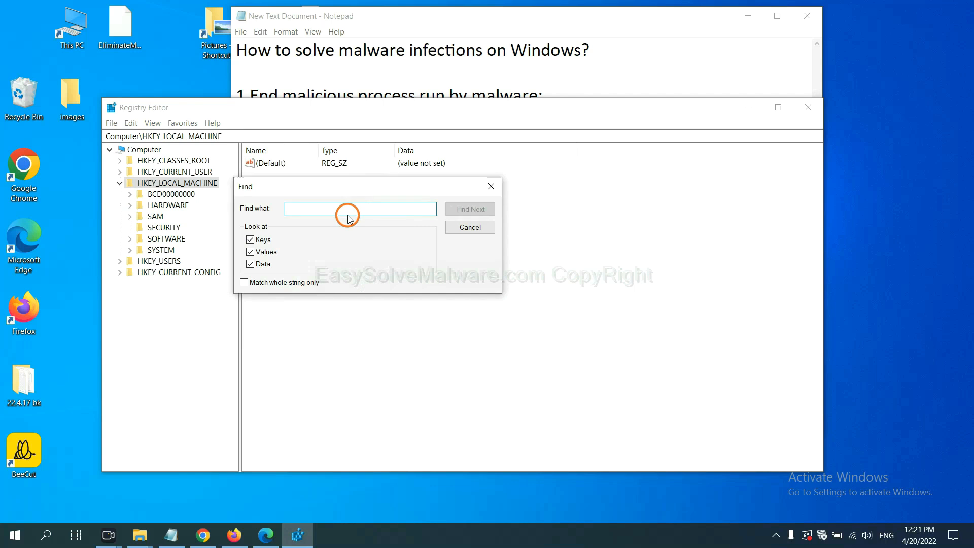
{"action": "left_click", "coordinate": [359, 208]}
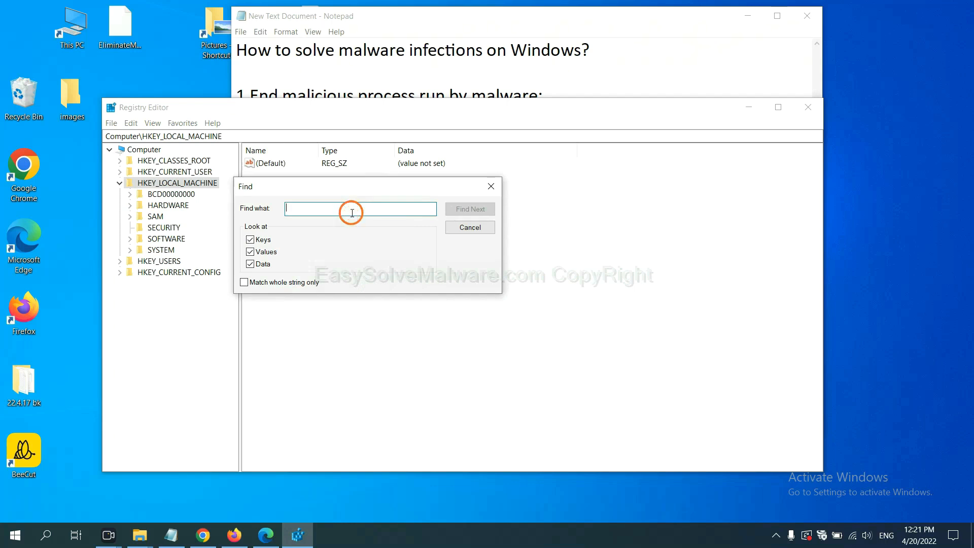
{"action": "type", "text": "Input the name of malware"}
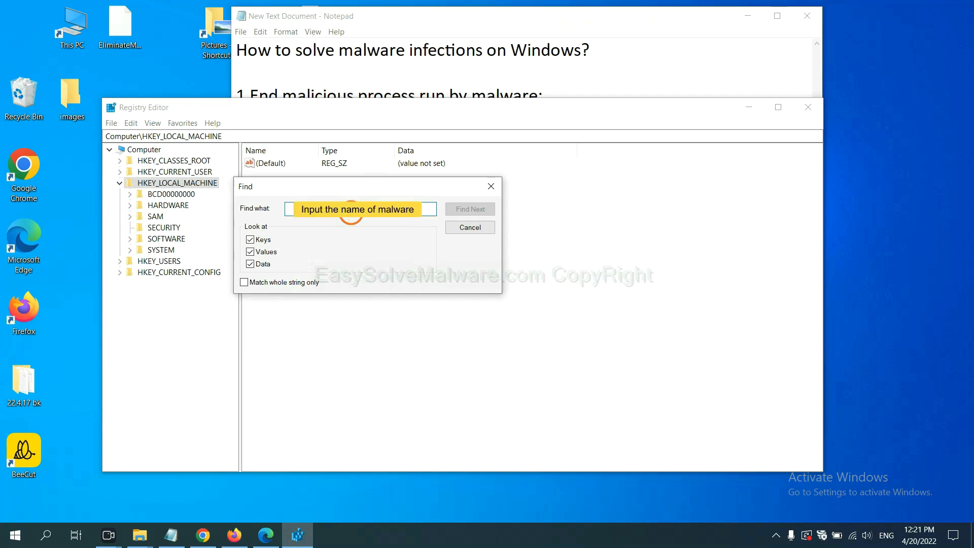
{"action": "type", "text": "be"}
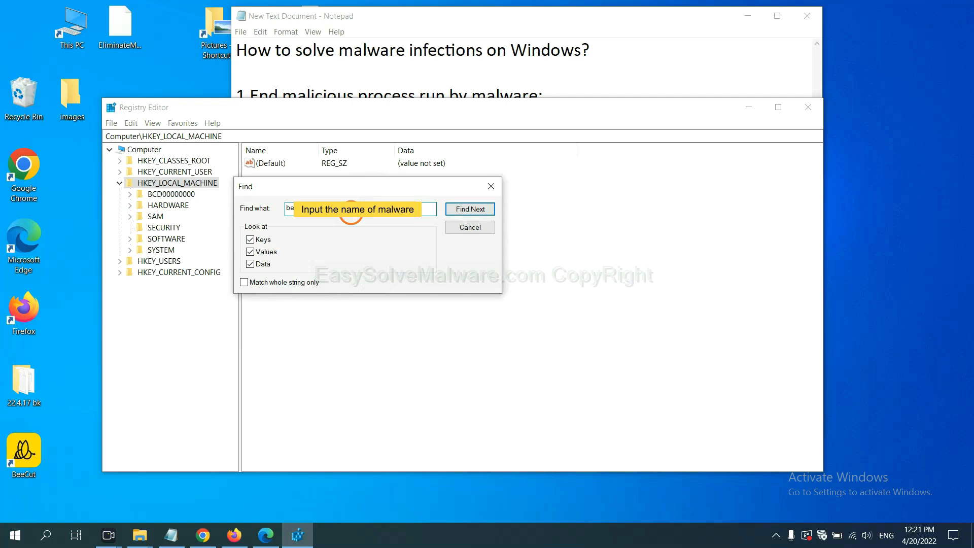
{"action": "left_click", "coordinate": [469, 209]}
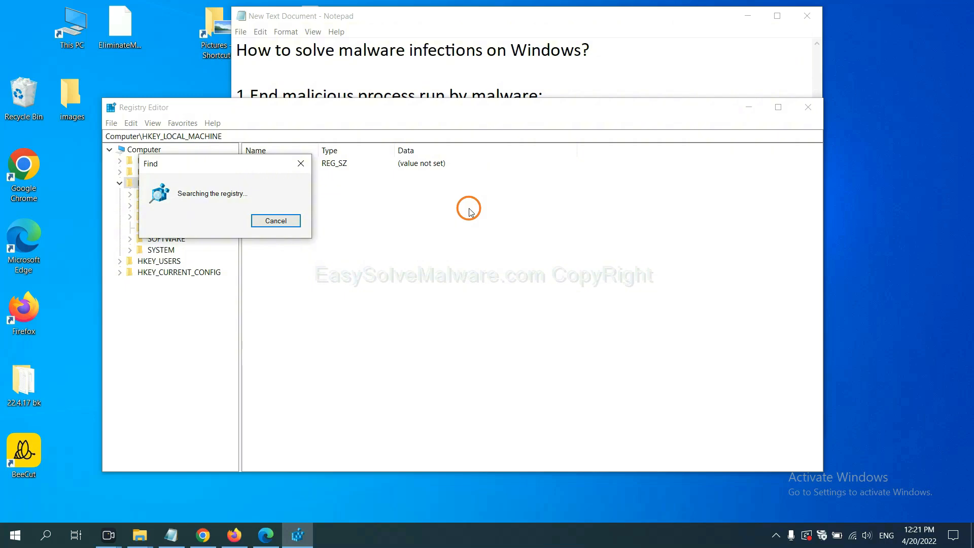
{"action": "mouse_move", "coordinate": [468, 222]}
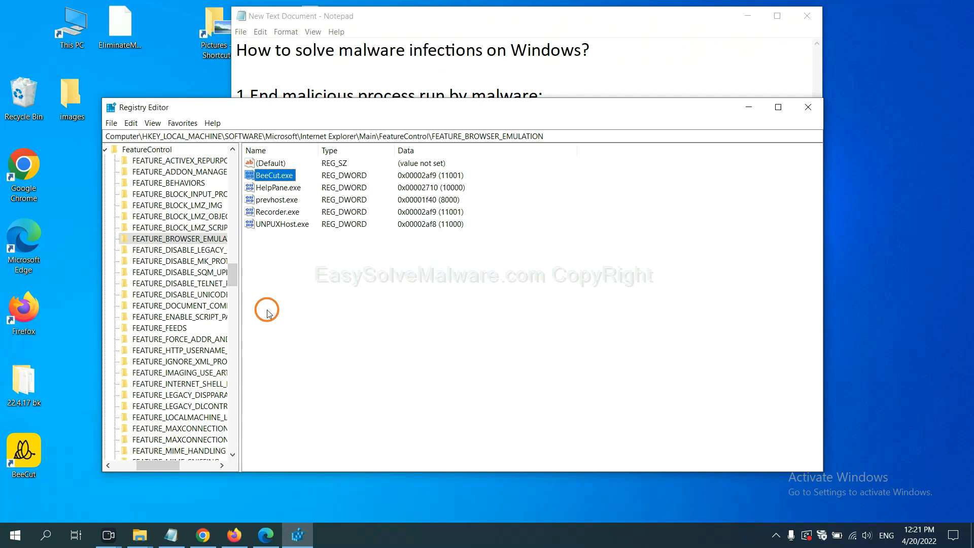
{"action": "right_click", "coordinate": [178, 239]}
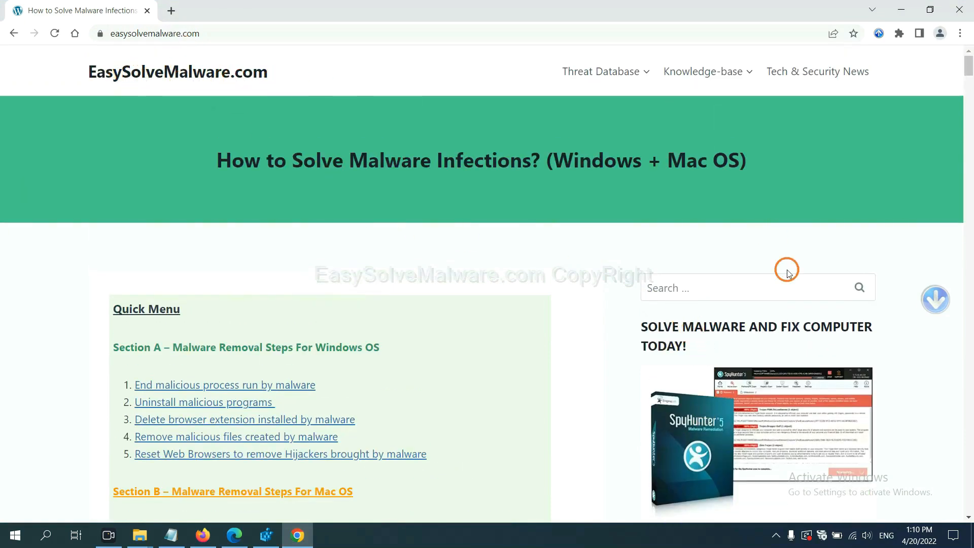
Scroll the removal guide down to the Quick Menu and its Windows removal steps
{"action": "scroll", "scroll_direction": "down", "scroll_amount": 3}
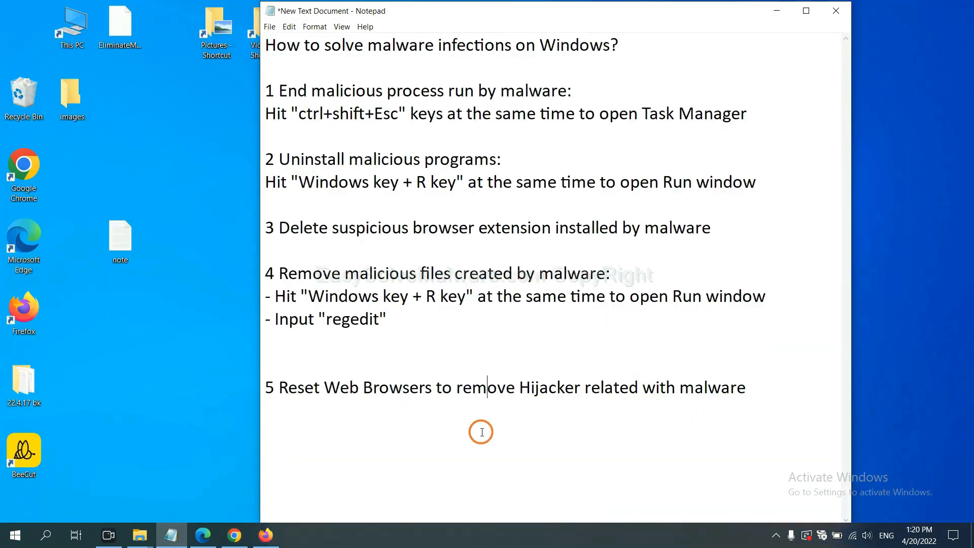
{"action": "mouse_move", "coordinate": [385, 412]}
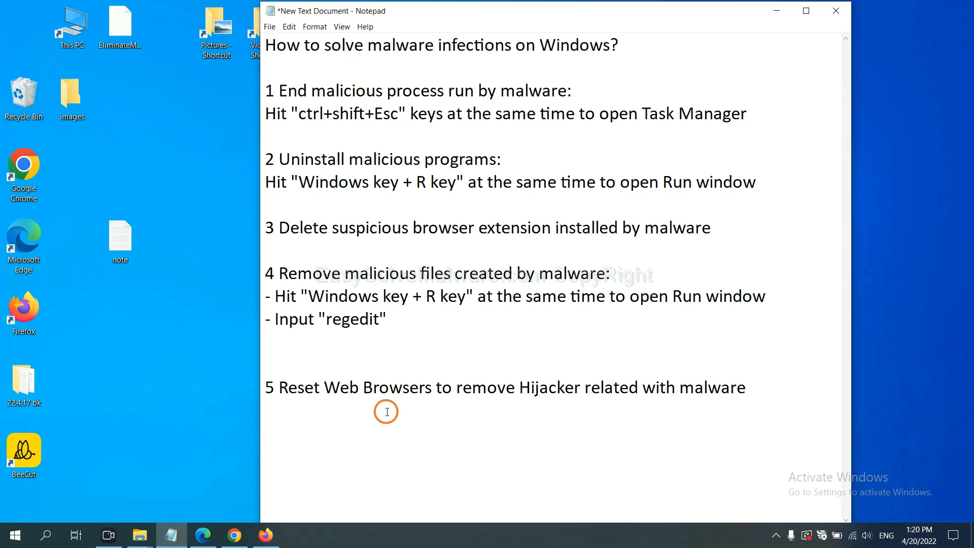
{"action": "left_click", "coordinate": [233, 534]}
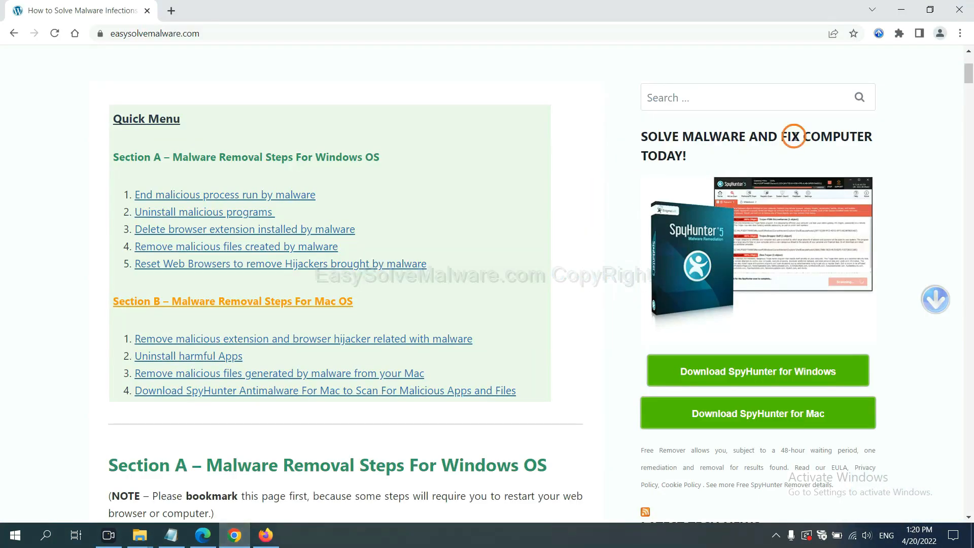
Reach Chrome's 'Restore settings to their original defaults' confirmation via a 're' settings search
{"action": "left_click", "coordinate": [961, 32]}
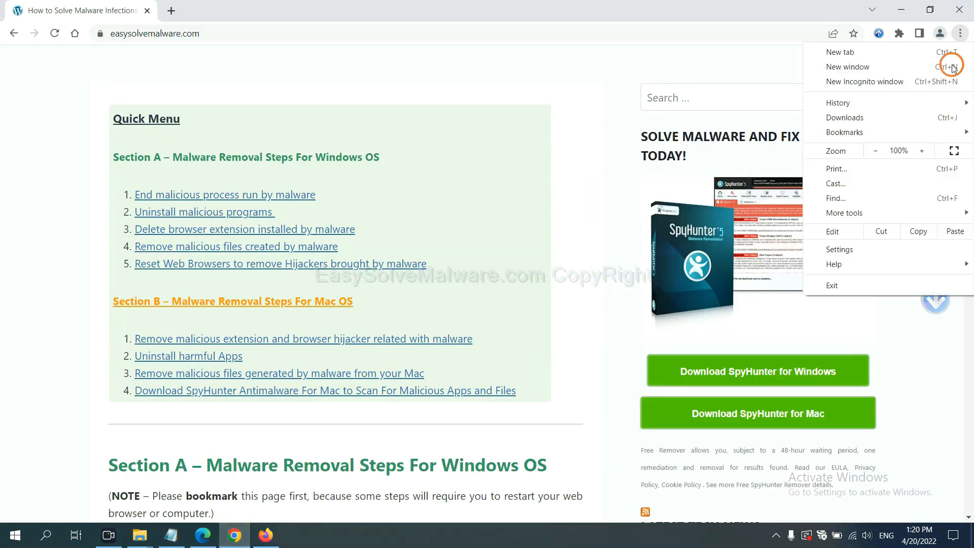
{"action": "left_click", "coordinate": [838, 249]}
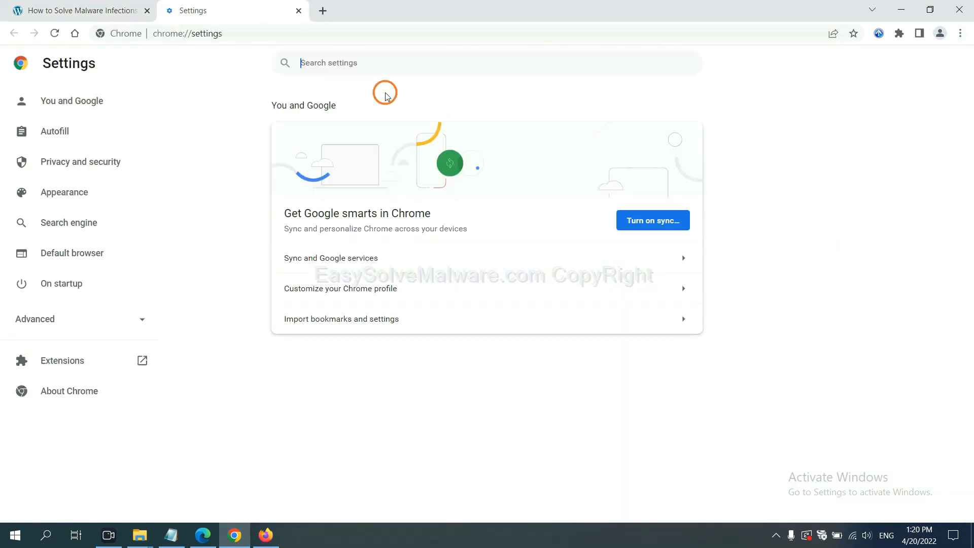
{"action": "type", "text": "reset"}
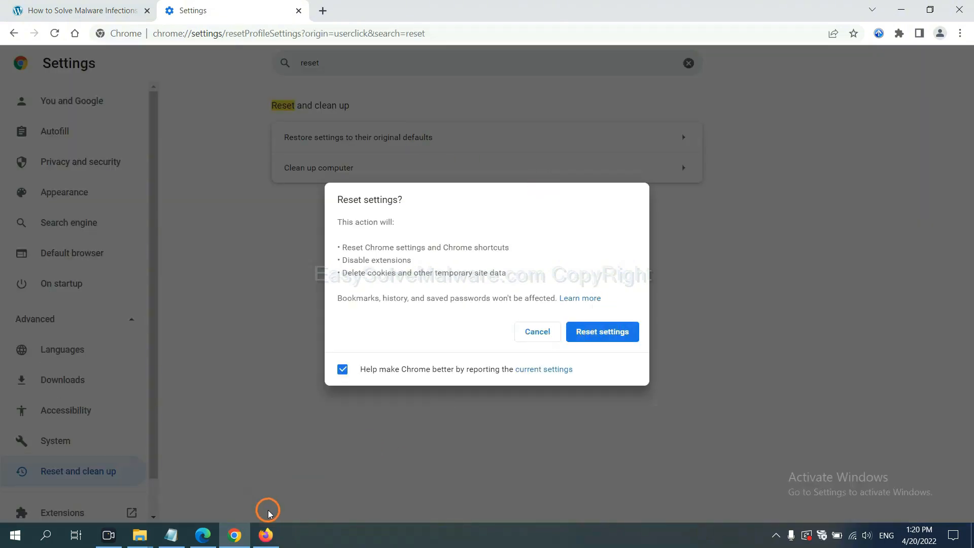
{"action": "left_click", "coordinate": [265, 535]}
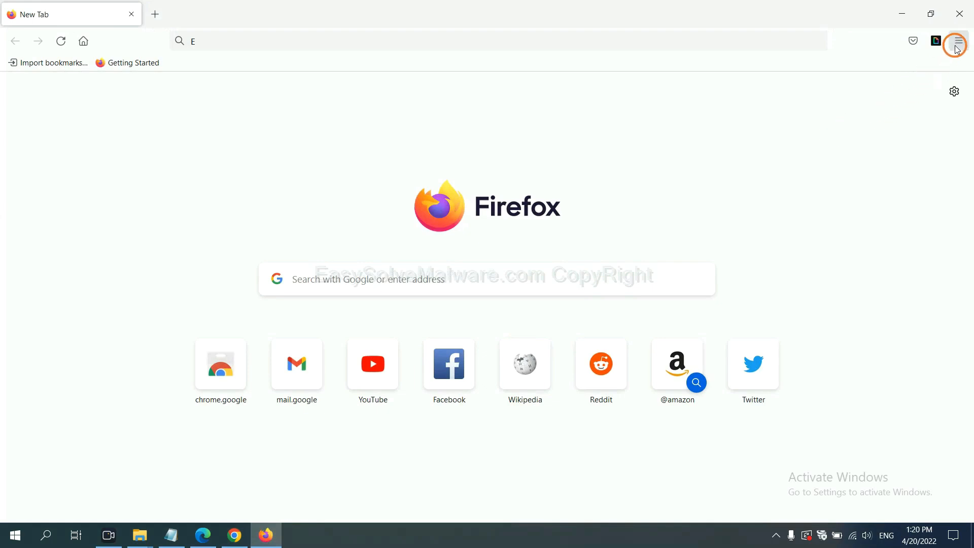
Refresh Firefox to defaults from the troubleshooting information page and confirm it
{"action": "left_click", "coordinate": [957, 40]}
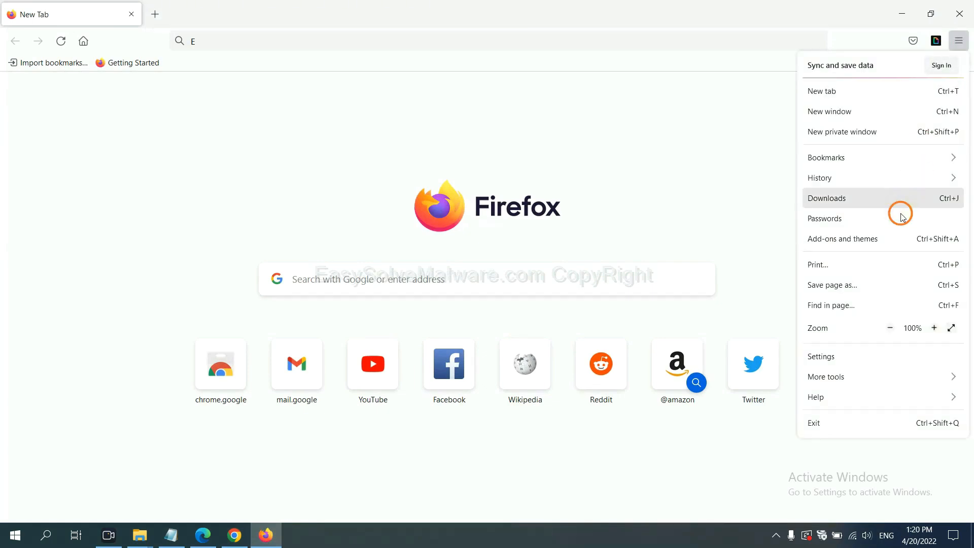
{"action": "mouse_move", "coordinate": [837, 397]}
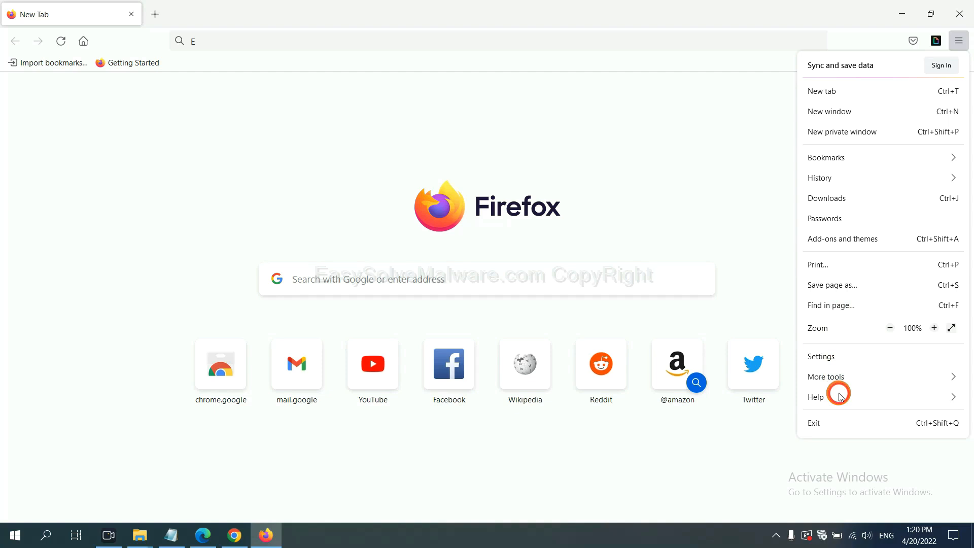
{"action": "left_click", "coordinate": [815, 397]}
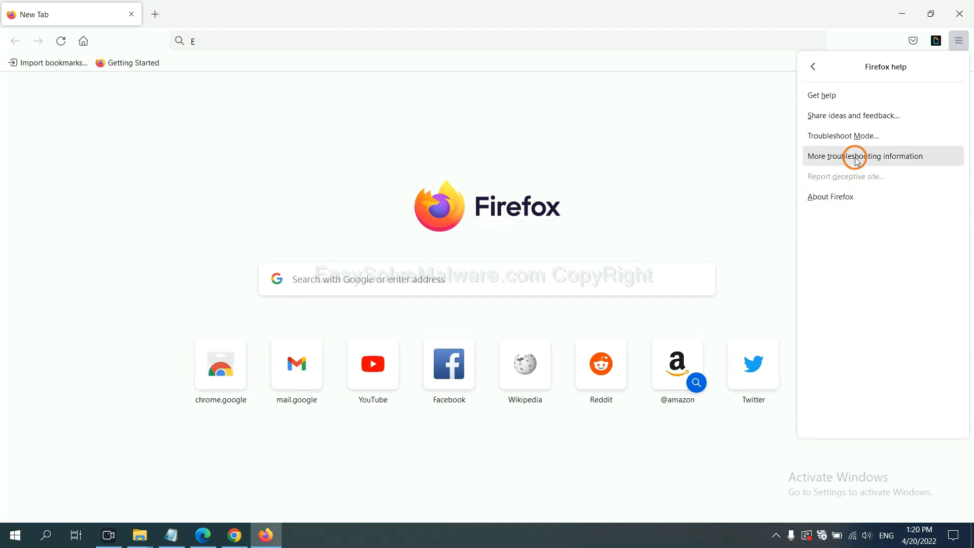
{"action": "left_click", "coordinate": [866, 157]}
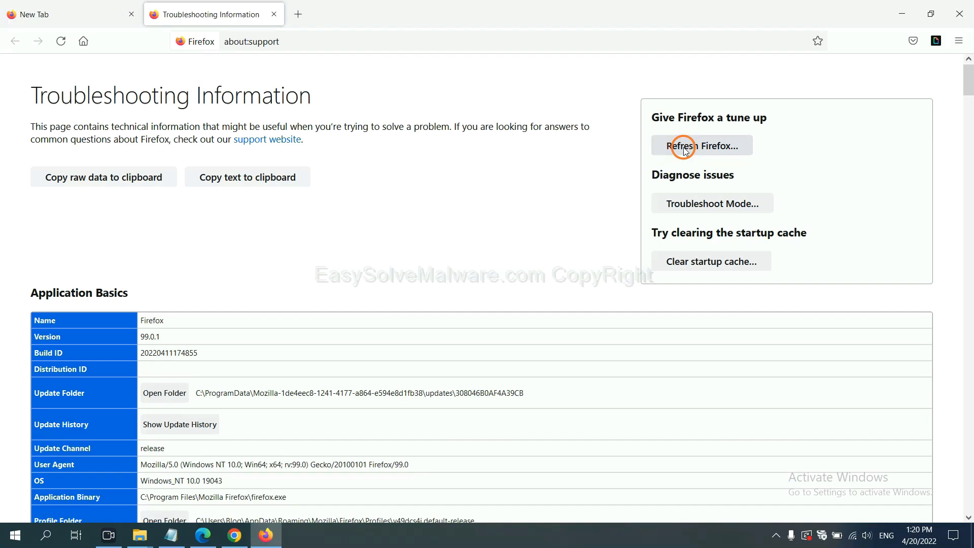
{"action": "left_click", "coordinate": [701, 145]}
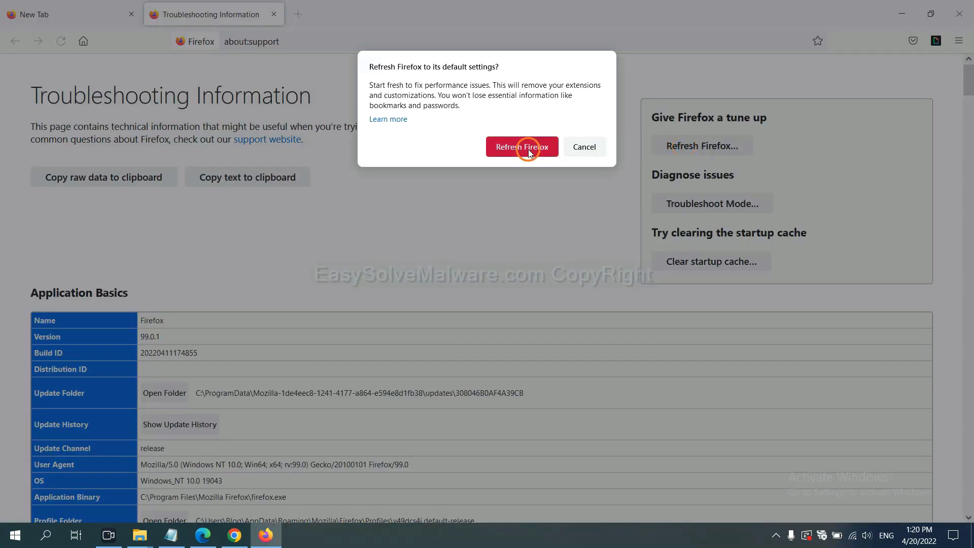
{"action": "left_click", "coordinate": [202, 534]}
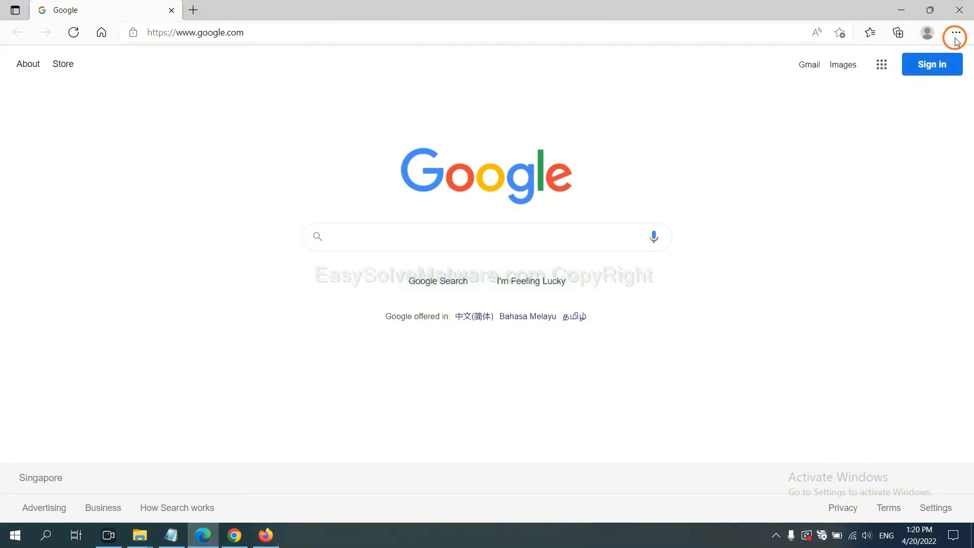
Reach Edge's 'Restore settings to their default values' confirmation via a 're' settings search
{"action": "left_click", "coordinate": [955, 33]}
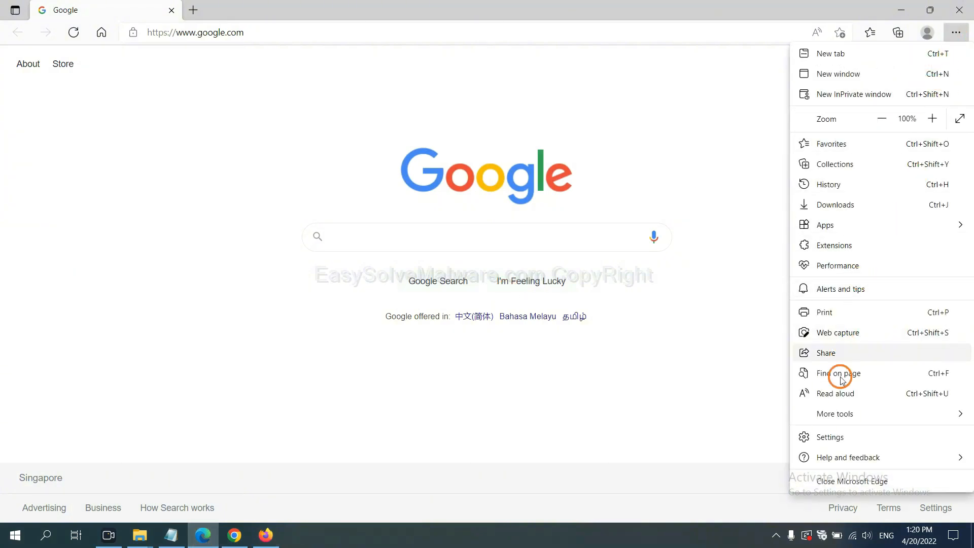
{"action": "left_click", "coordinate": [829, 436]}
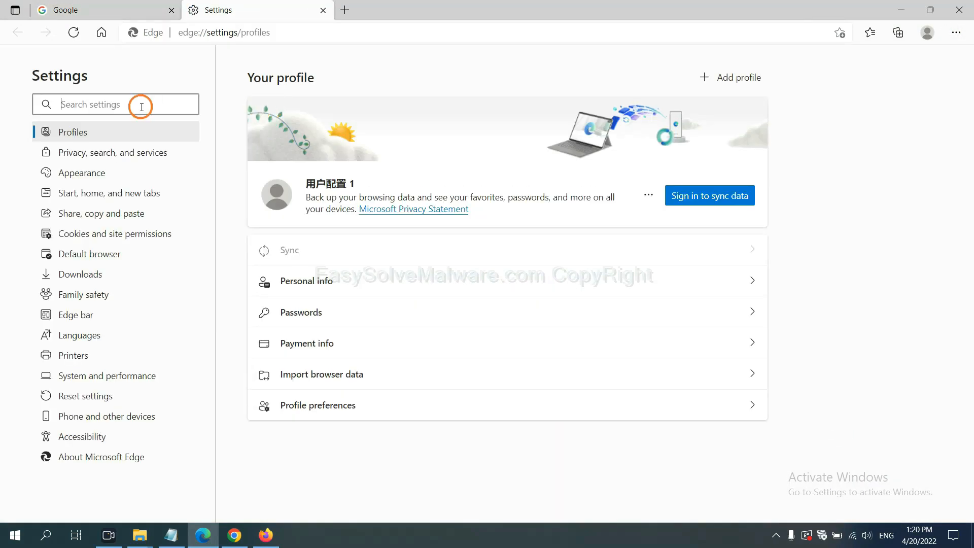
{"action": "type", "text": "reset"}
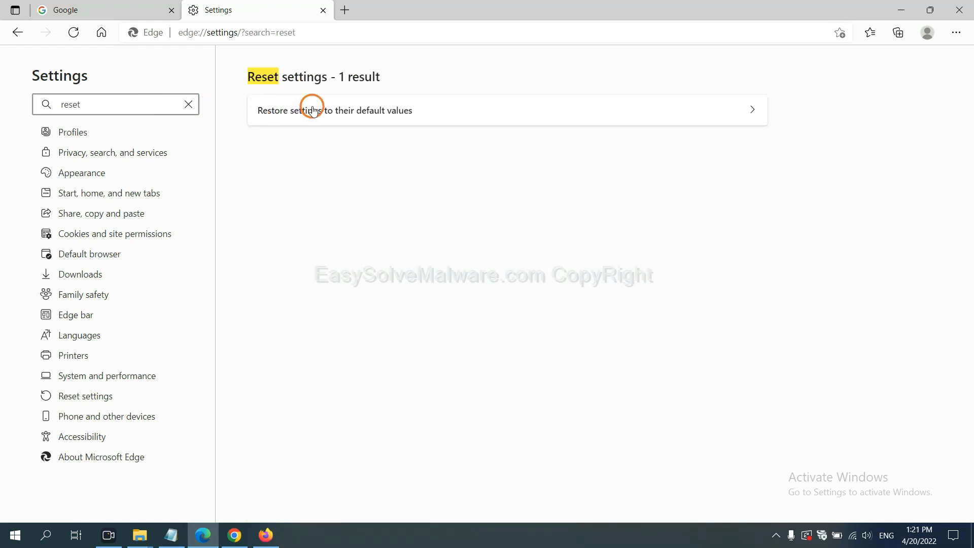
{"action": "left_click", "coordinate": [334, 110]}
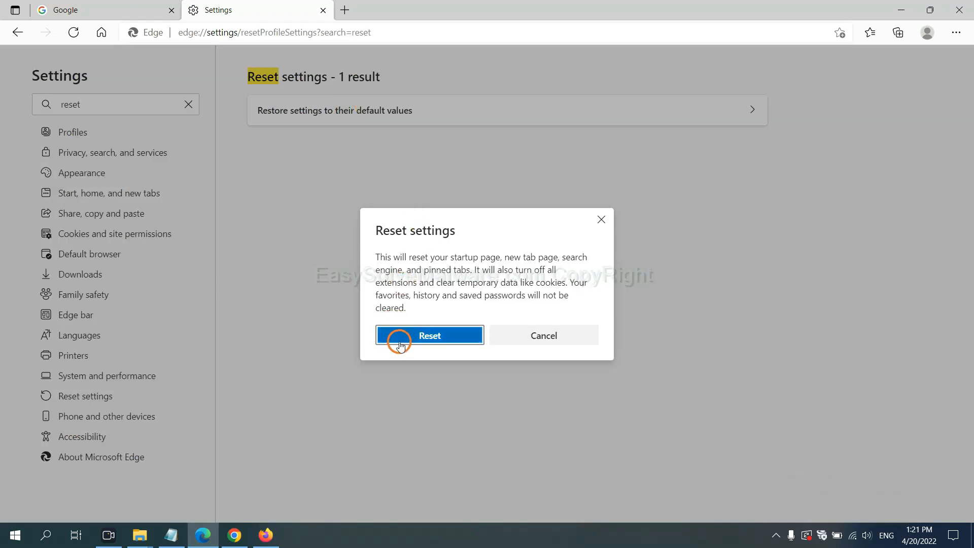